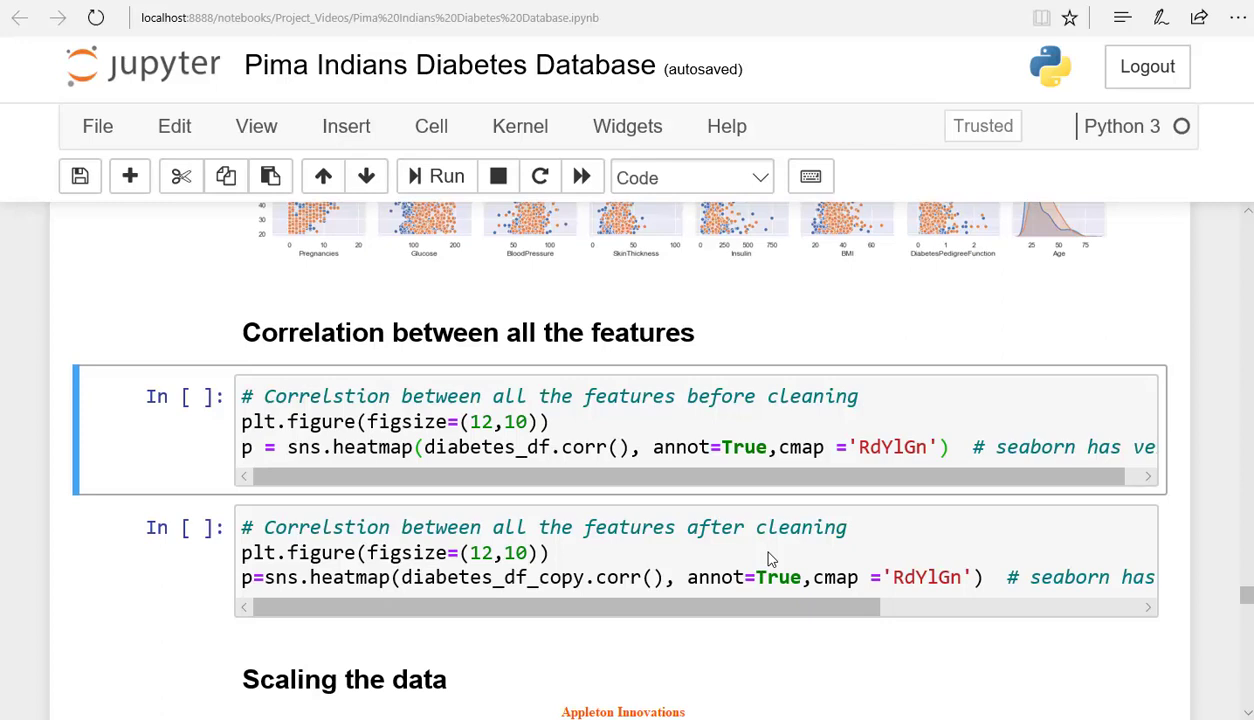
Run the before-cleaning correlation cell to draw the annotated heatmap of all features.
{"action": "left_click", "coordinate": [956, 448]}
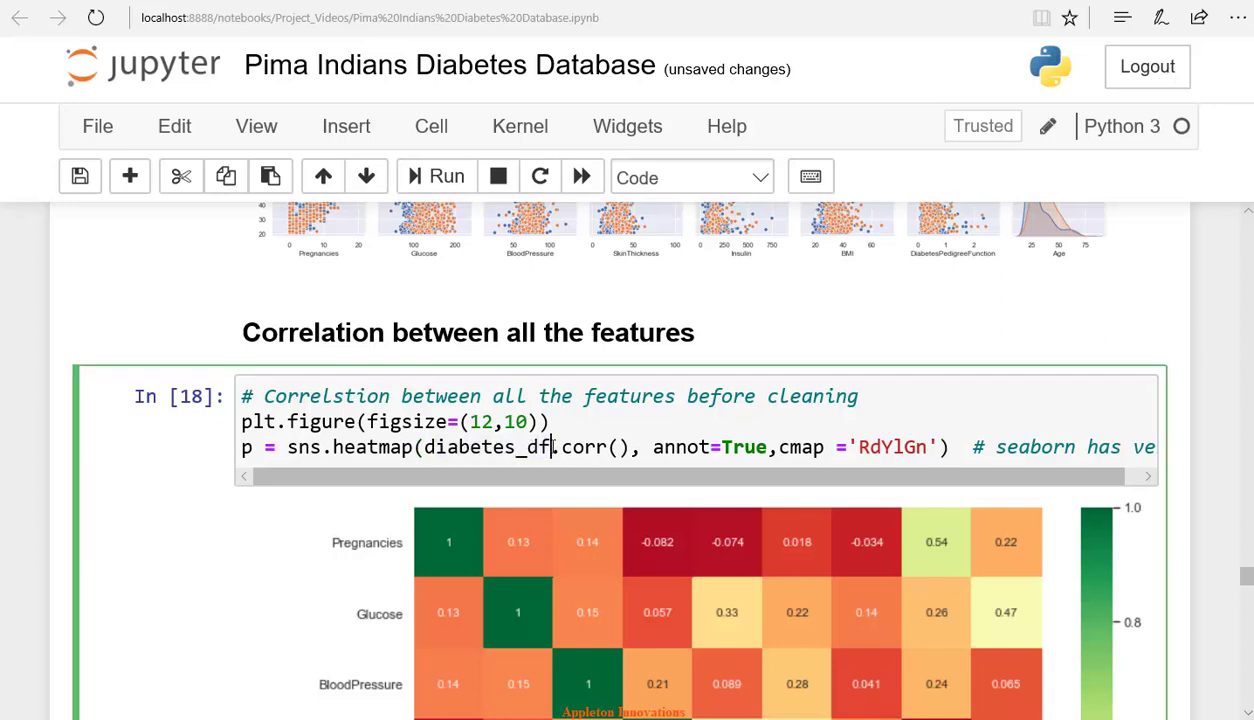
{"action": "double_click", "coordinate": [584, 448]}
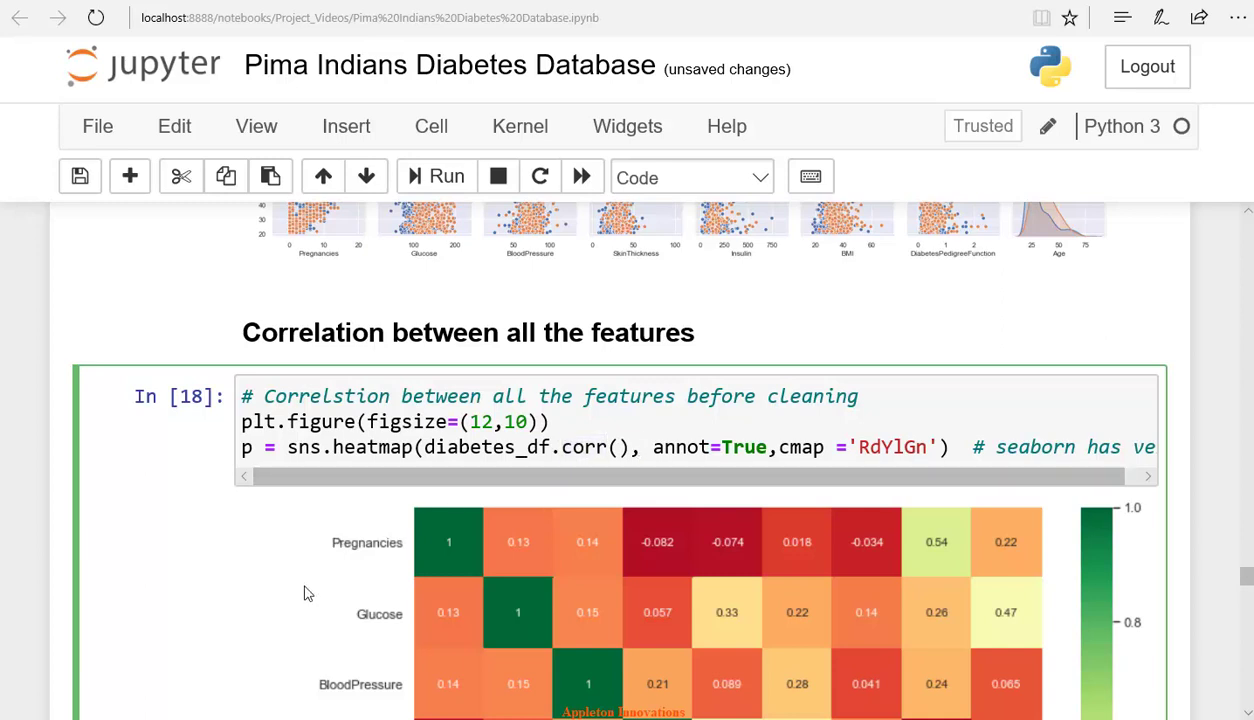
{"action": "scroll", "scroll_direction": "down", "scroll_amount": 3}
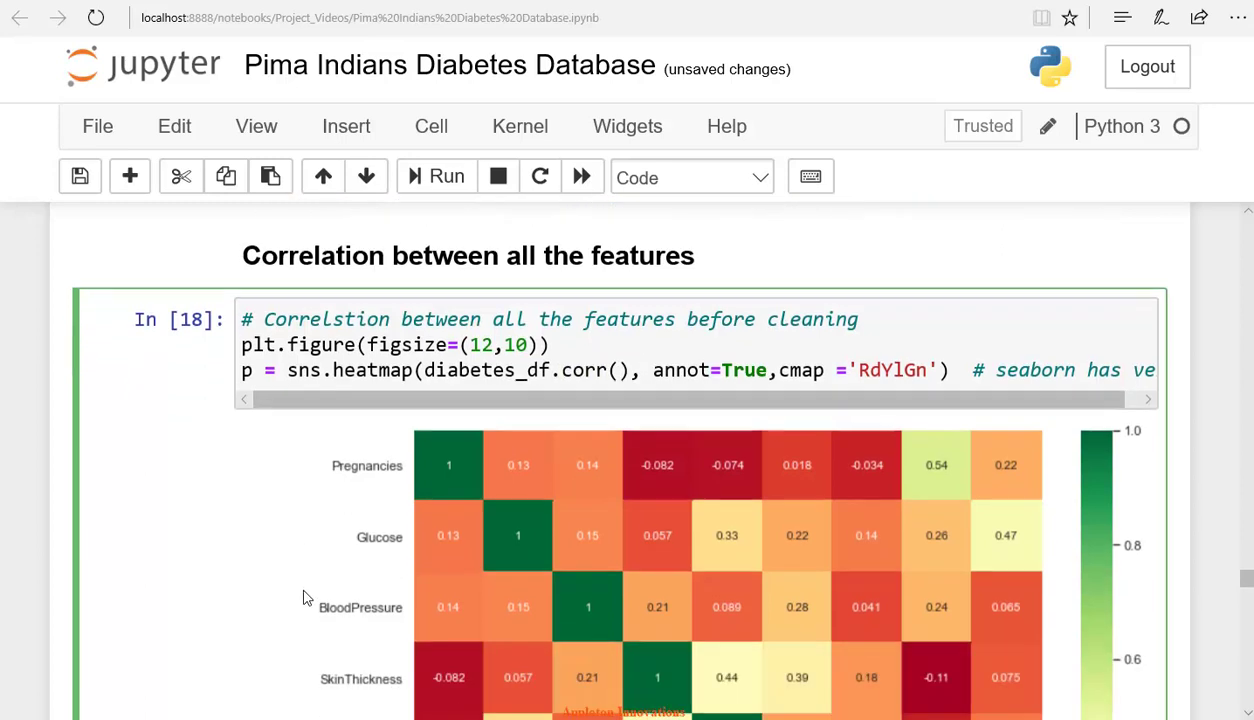
{"action": "scroll", "scroll_direction": "down", "scroll_amount": 3}
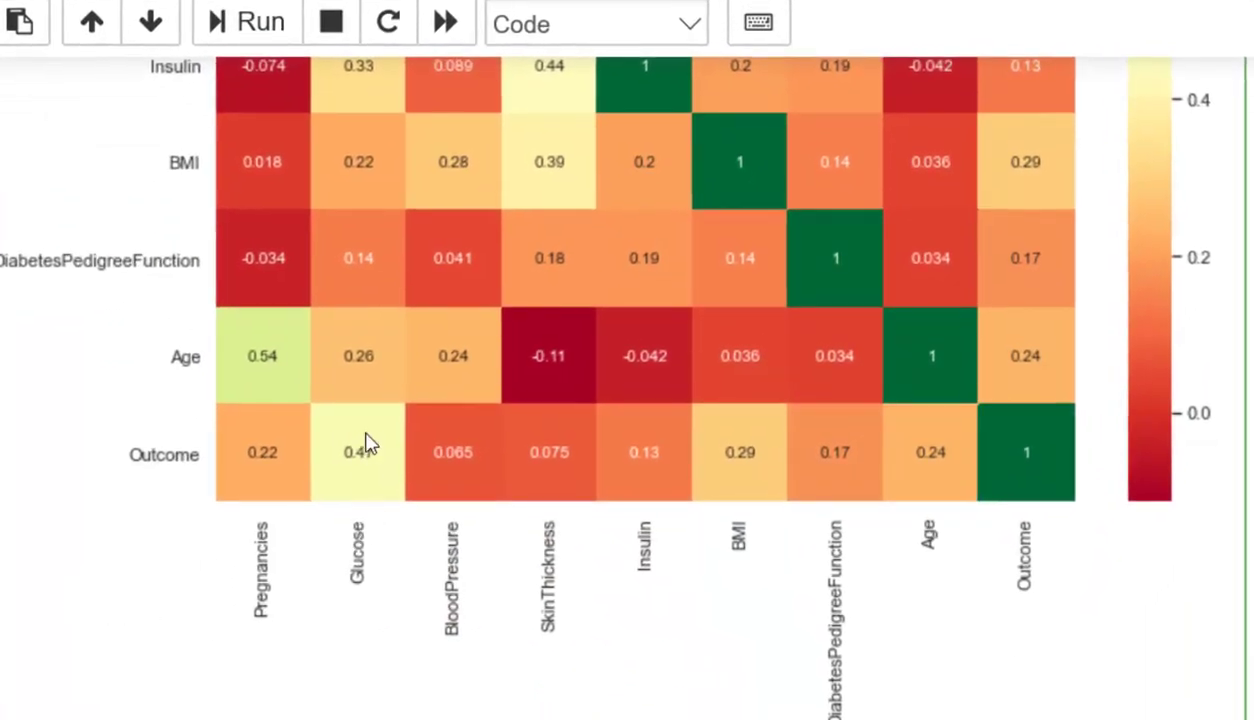
{"action": "mouse_move", "coordinate": [352, 440]}
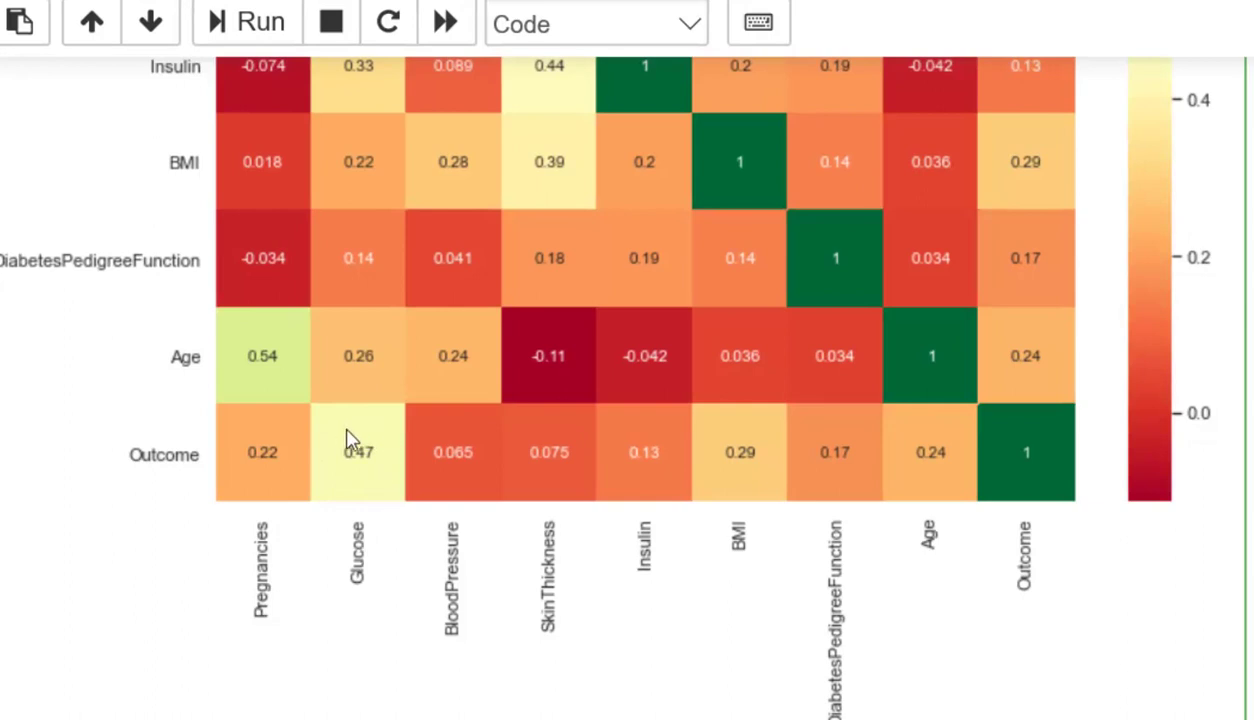
{"action": "mouse_move", "coordinate": [362, 482]}
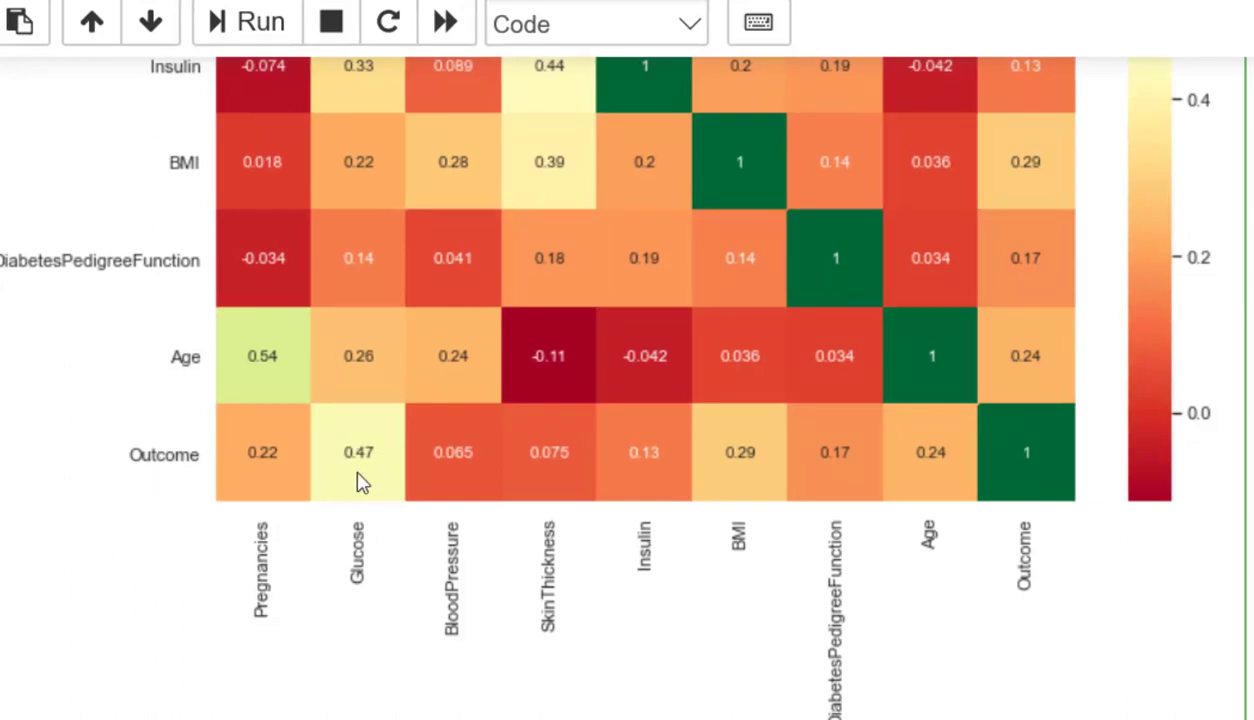
{"action": "mouse_move", "coordinate": [290, 444]}
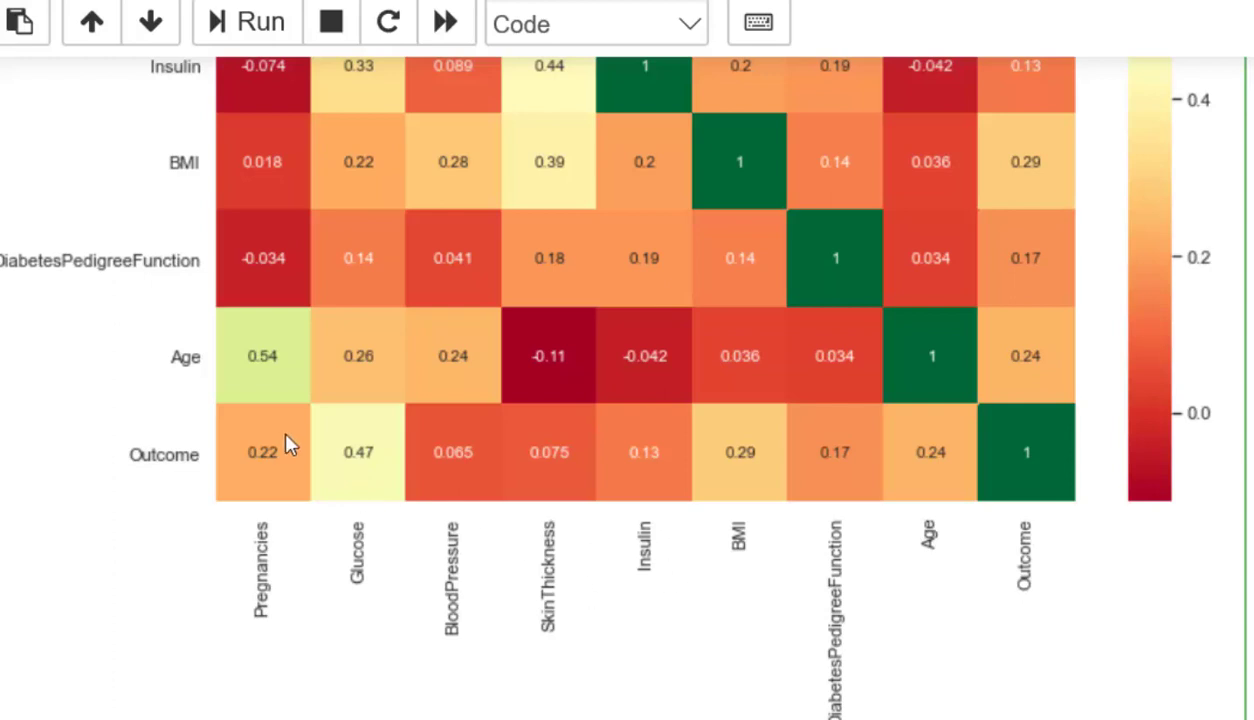
{"action": "mouse_move", "coordinate": [252, 442]}
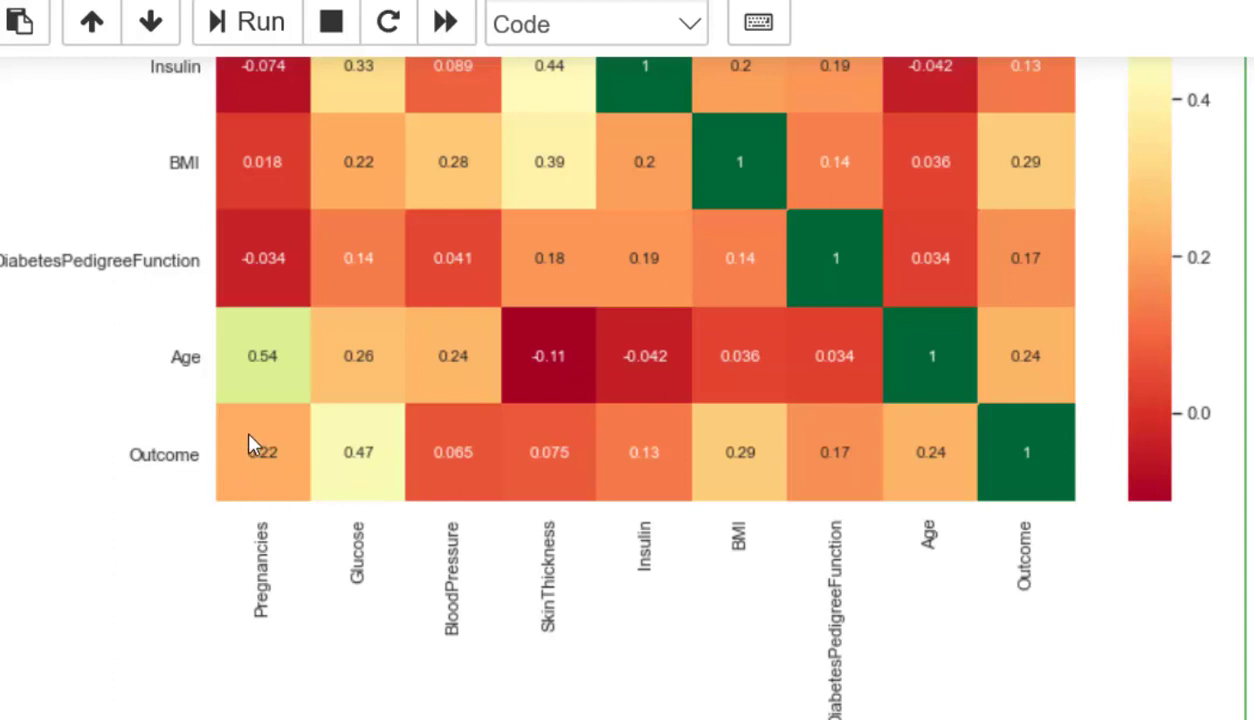
{"action": "mouse_move", "coordinate": [732, 626]}
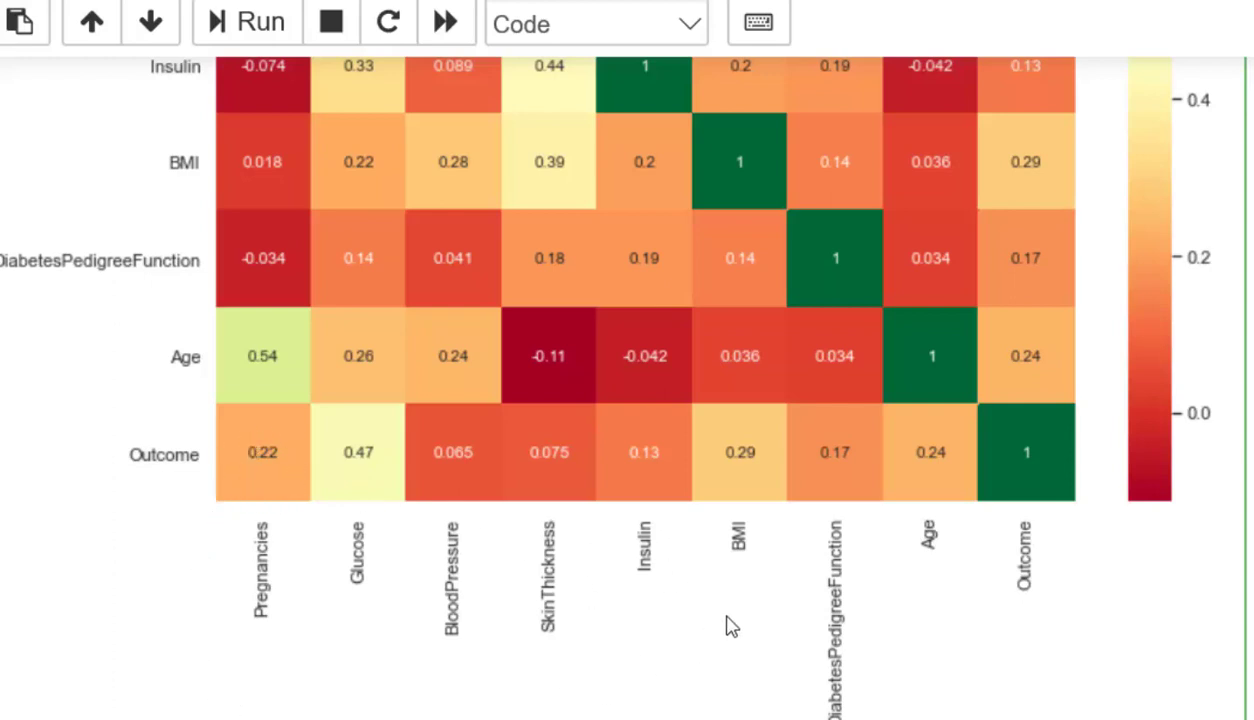
{"action": "mouse_move", "coordinate": [756, 416]}
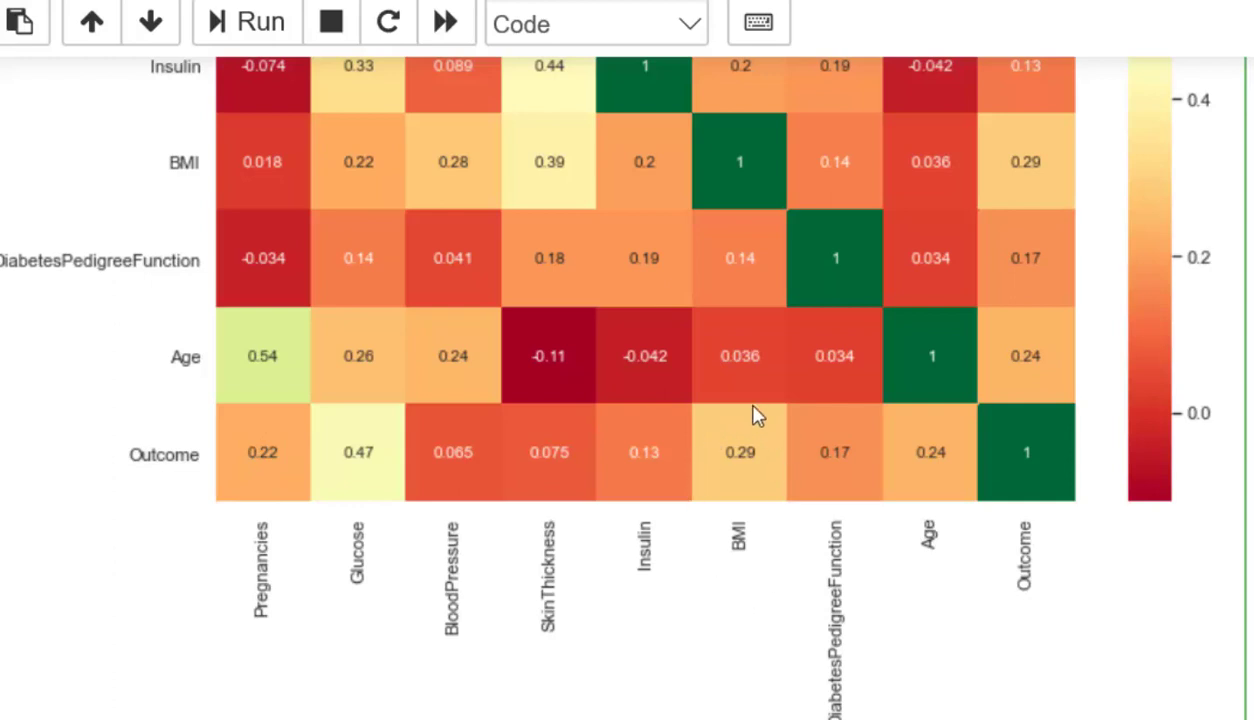
{"action": "mouse_move", "coordinate": [760, 470]}
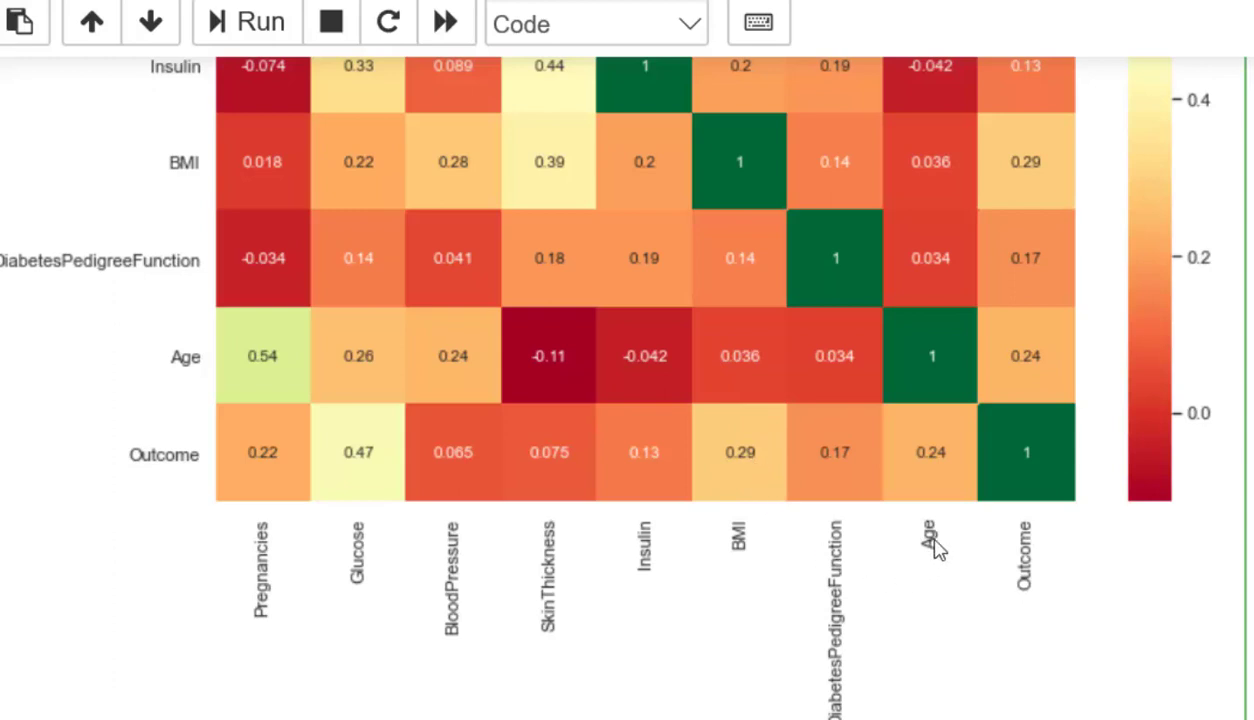
{"action": "mouse_move", "coordinate": [910, 444]}
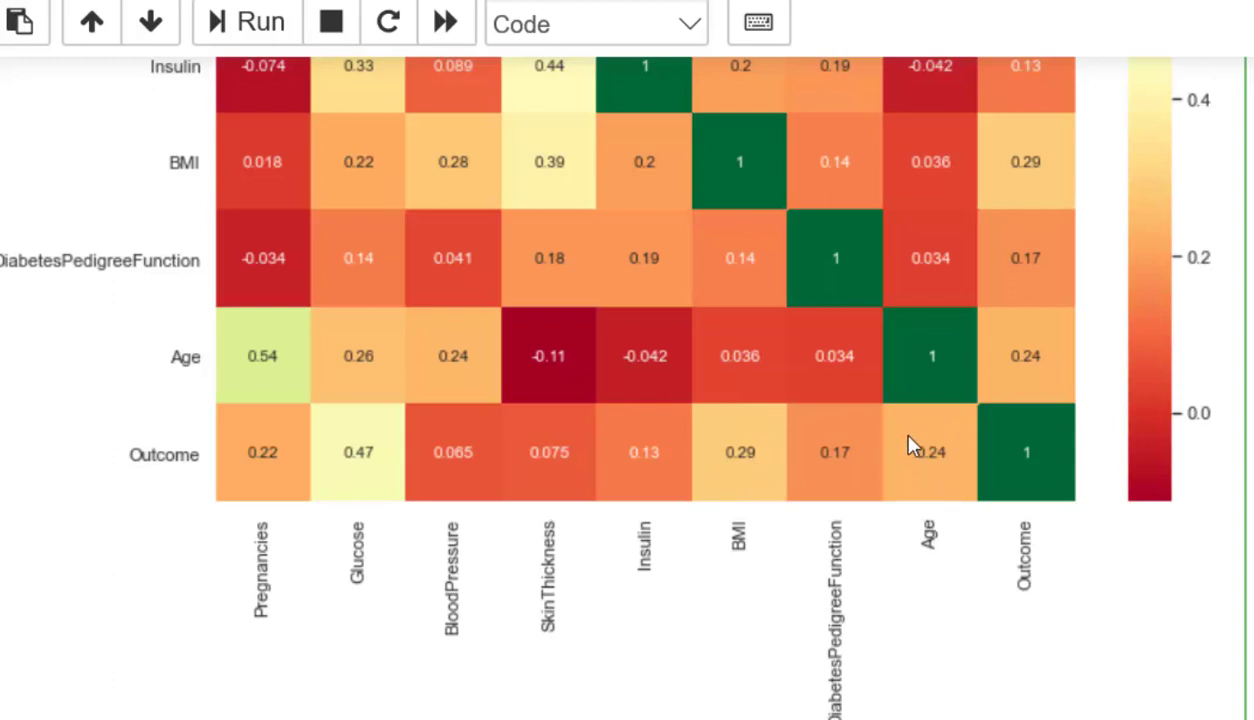
{"action": "mouse_move", "coordinate": [876, 580]}
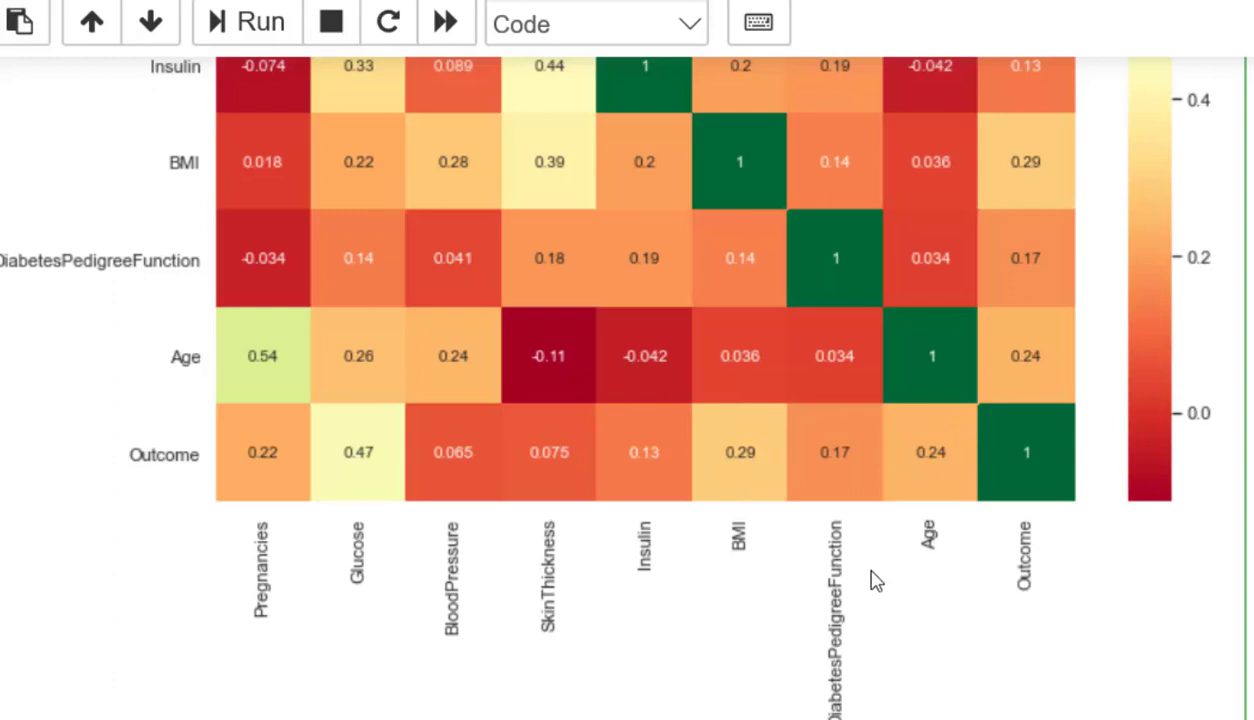
{"action": "mouse_move", "coordinate": [480, 540]}
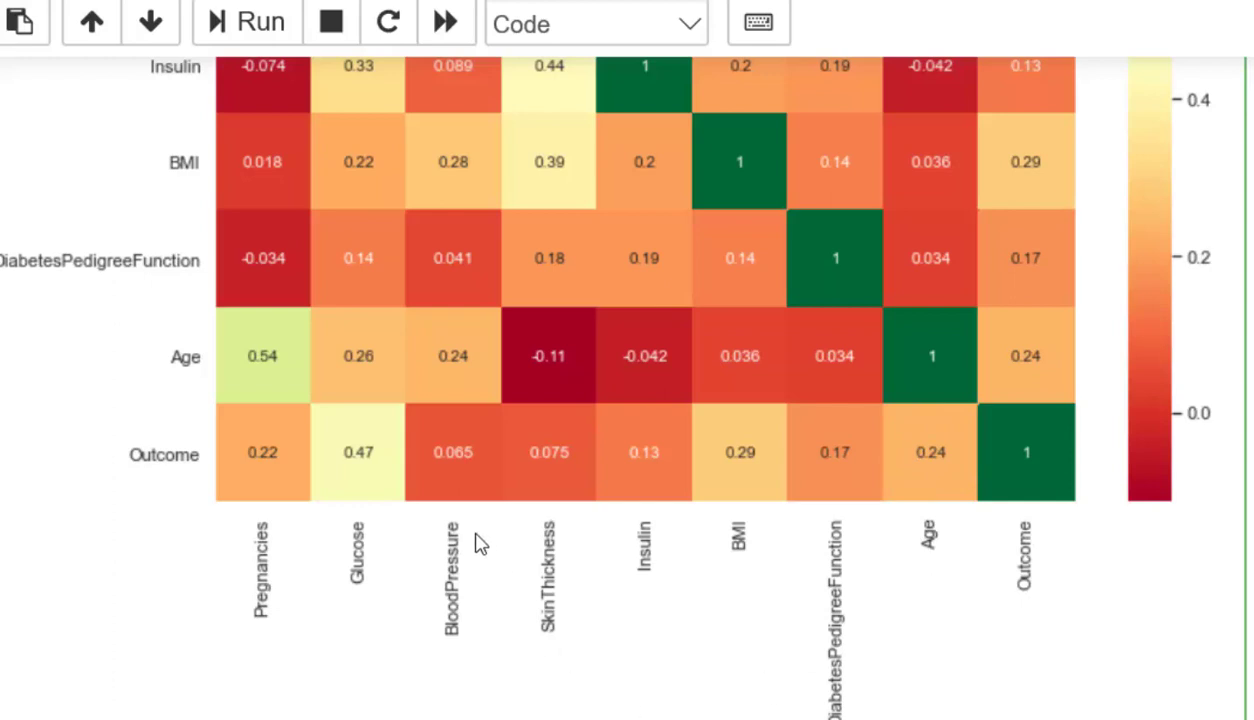
{"action": "mouse_move", "coordinate": [478, 524]}
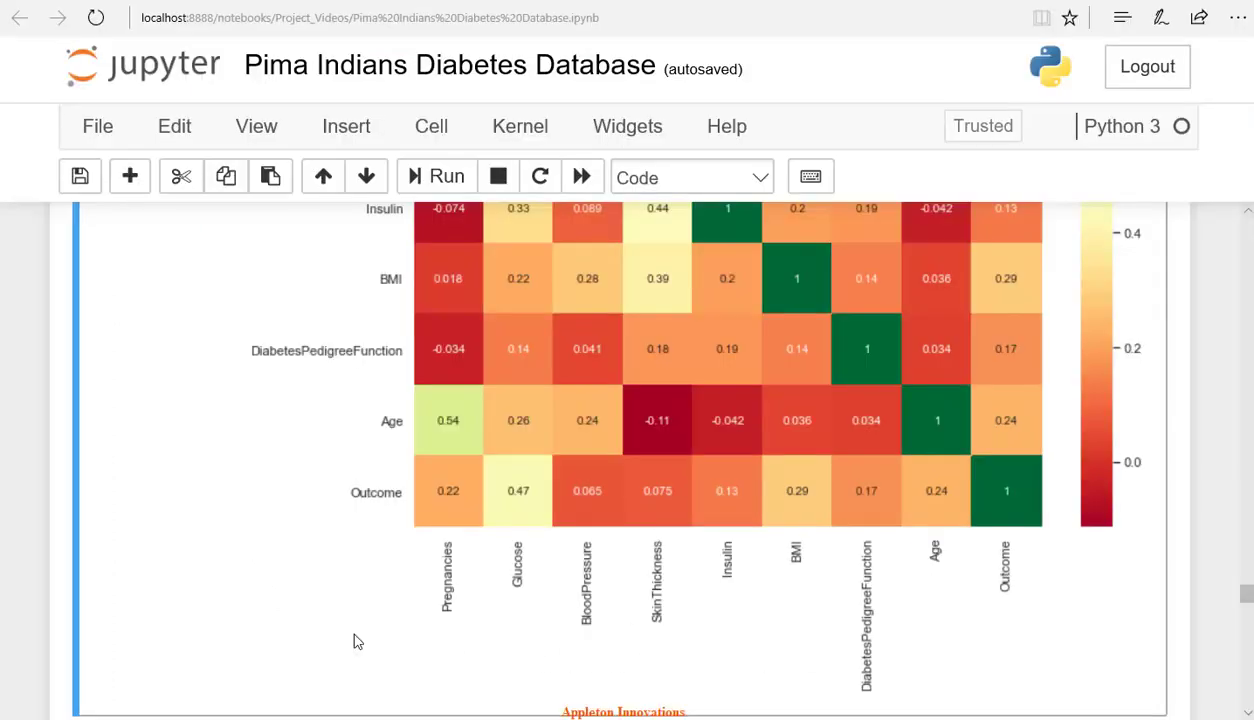
Run the after-cleaning correlation cell to draw the second annotated heatmap.
{"action": "scroll", "scroll_direction": "down", "scroll_amount": 3}
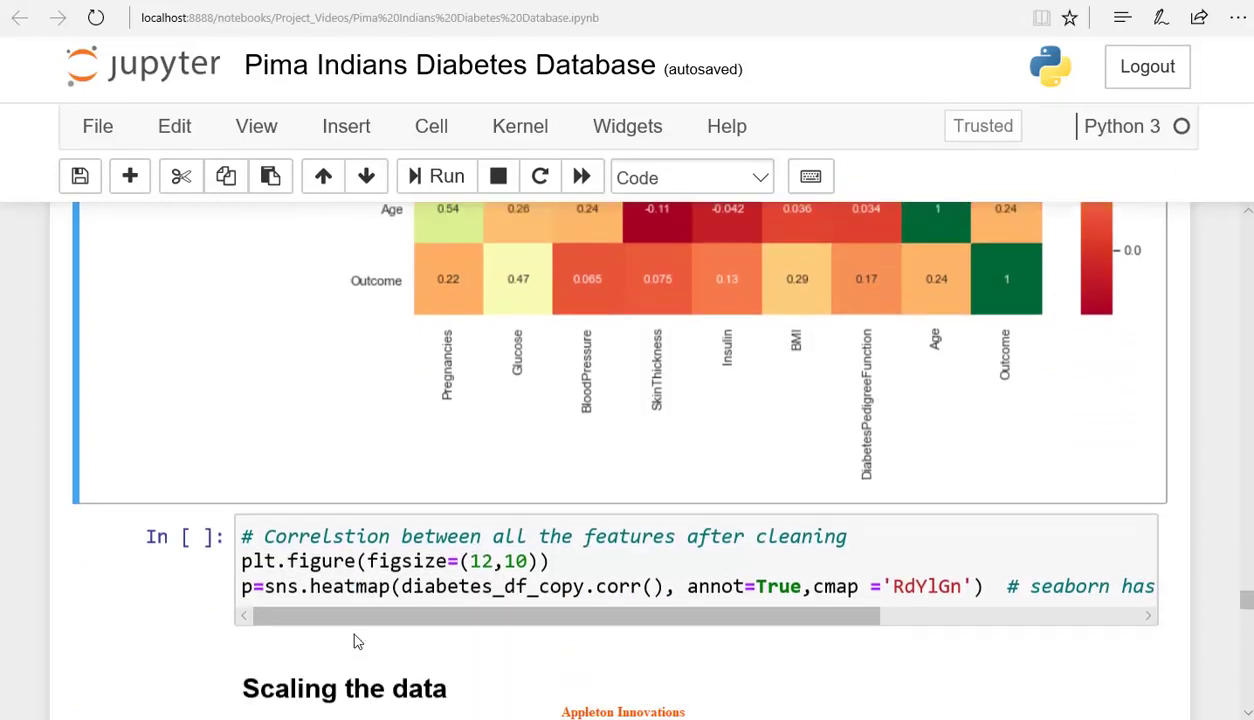
{"action": "scroll", "scroll_direction": "down", "scroll_amount": 3}
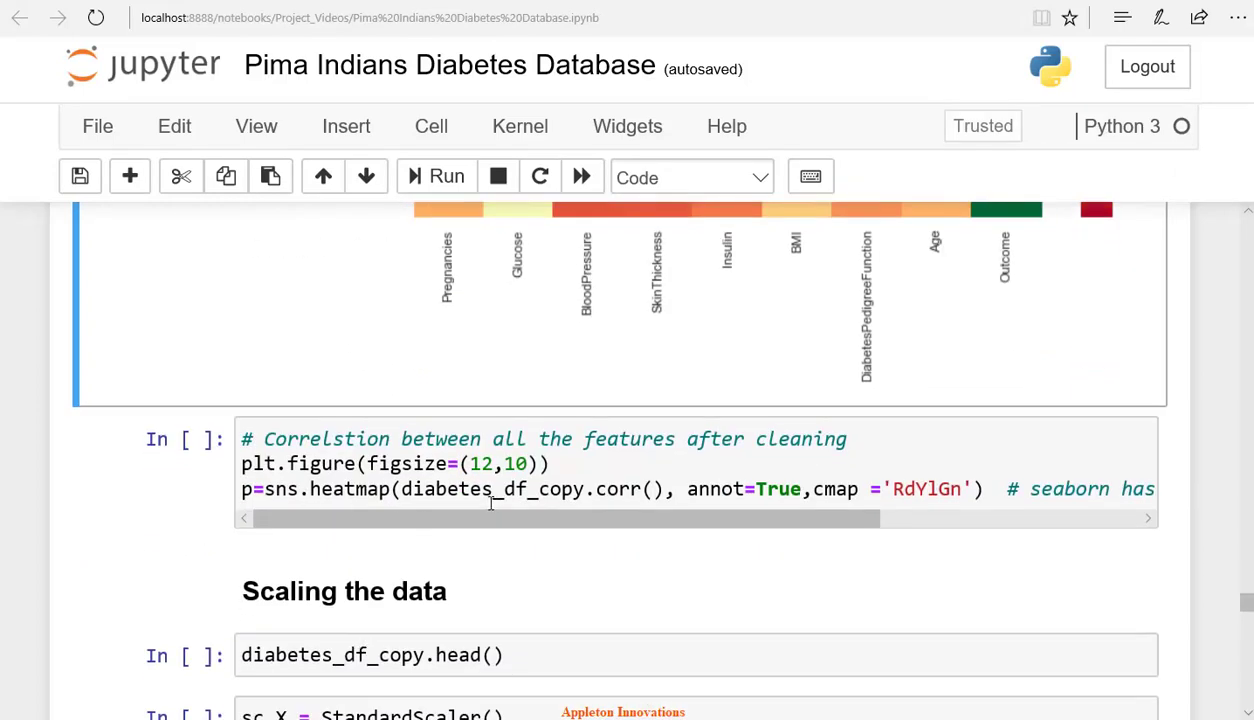
{"action": "double_click", "coordinate": [454, 488]}
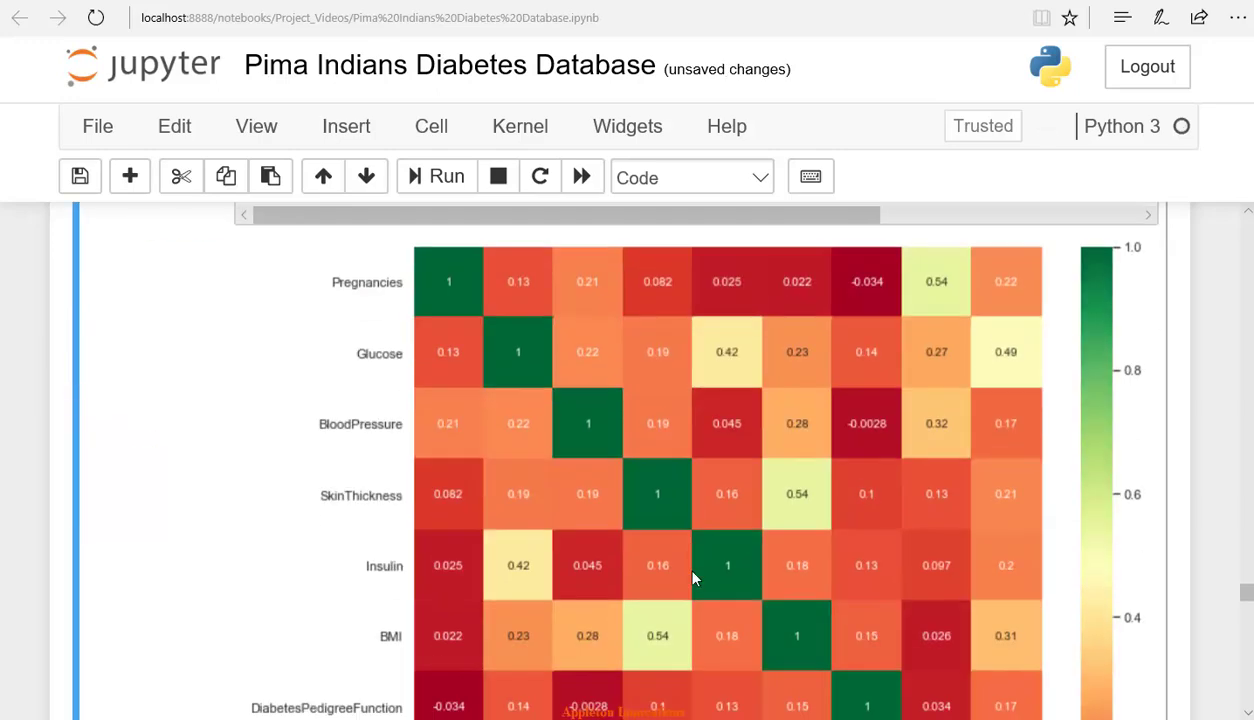
{"action": "scroll", "scroll_direction": "down", "scroll_amount": 3}
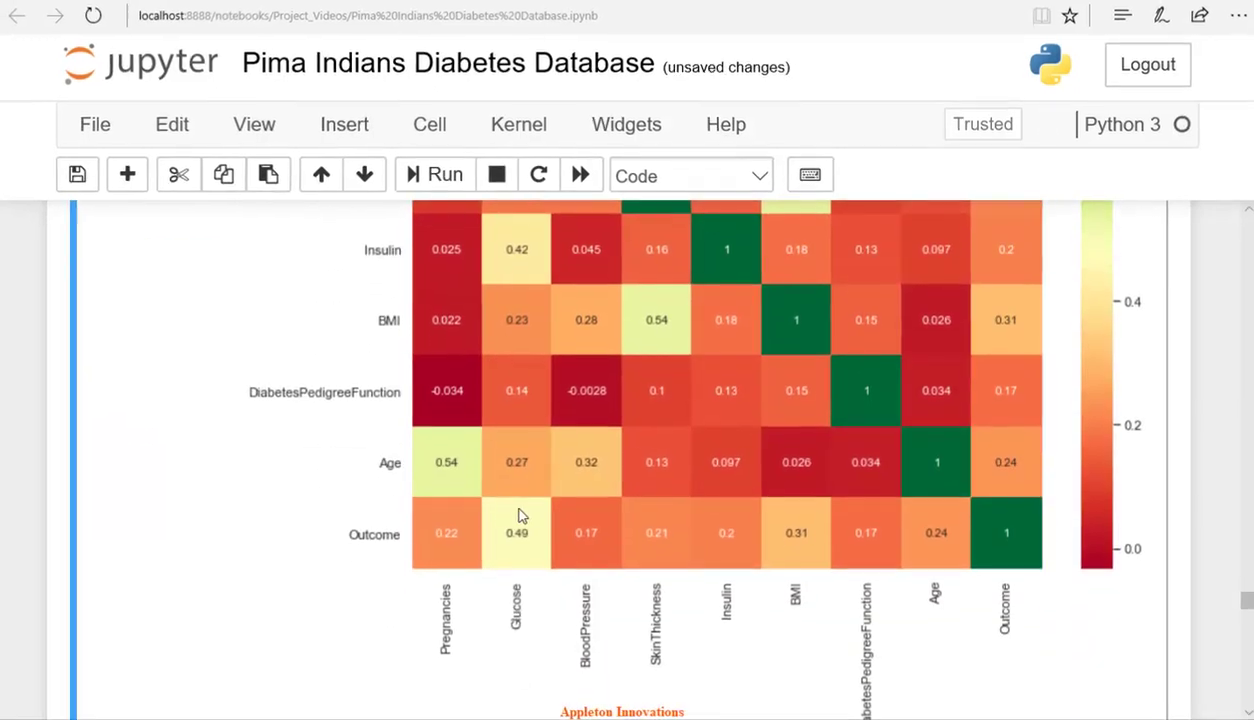
{"action": "scroll", "scroll_direction": "down", "scroll_amount": 3}
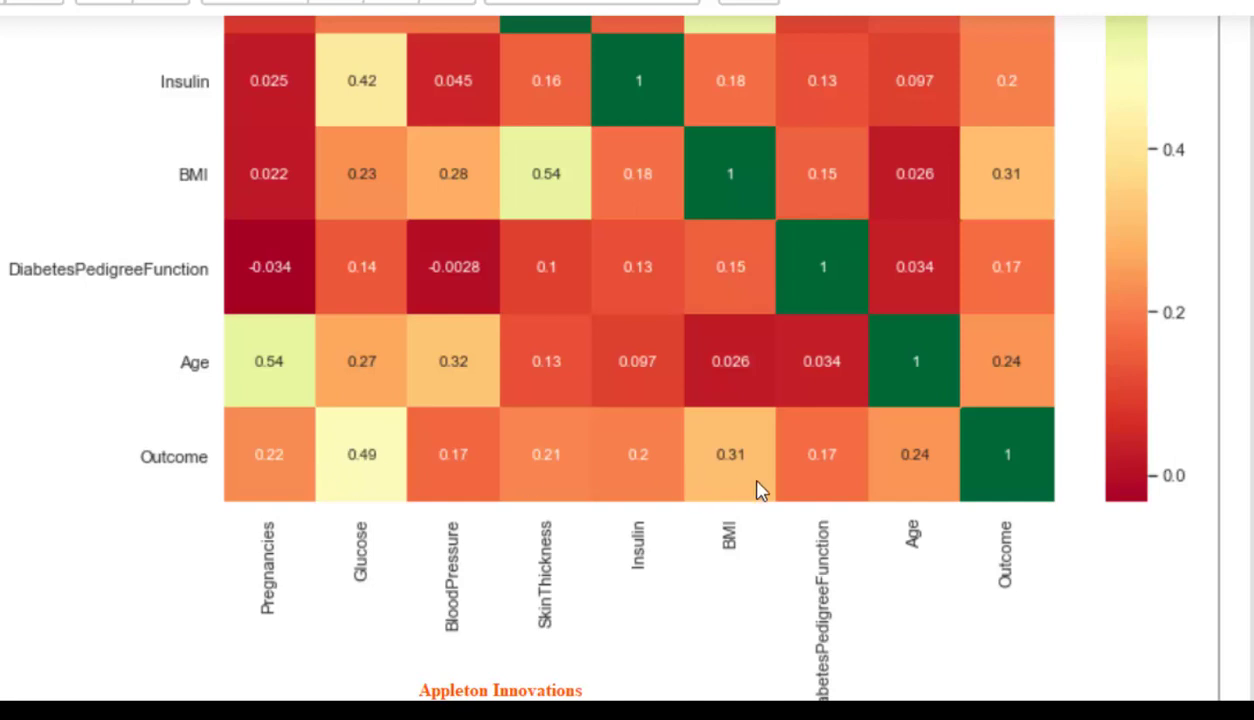
{"action": "mouse_move", "coordinate": [878, 528]}
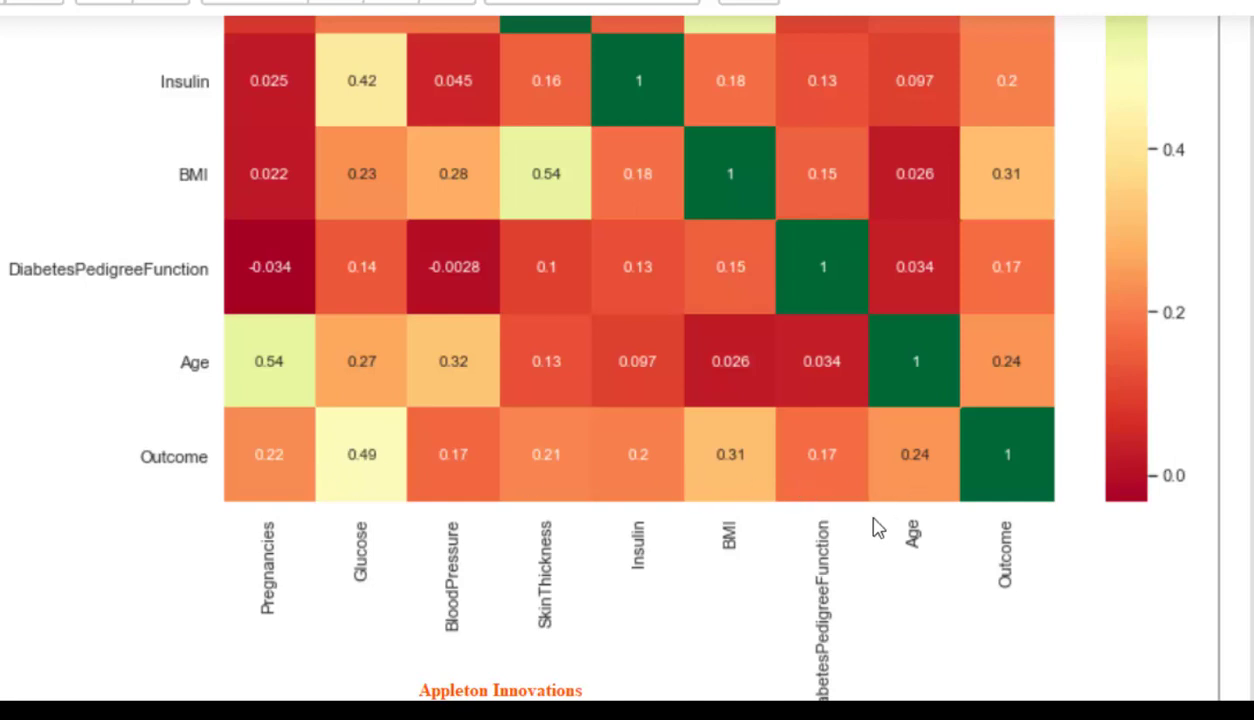
{"action": "mouse_move", "coordinate": [552, 598]}
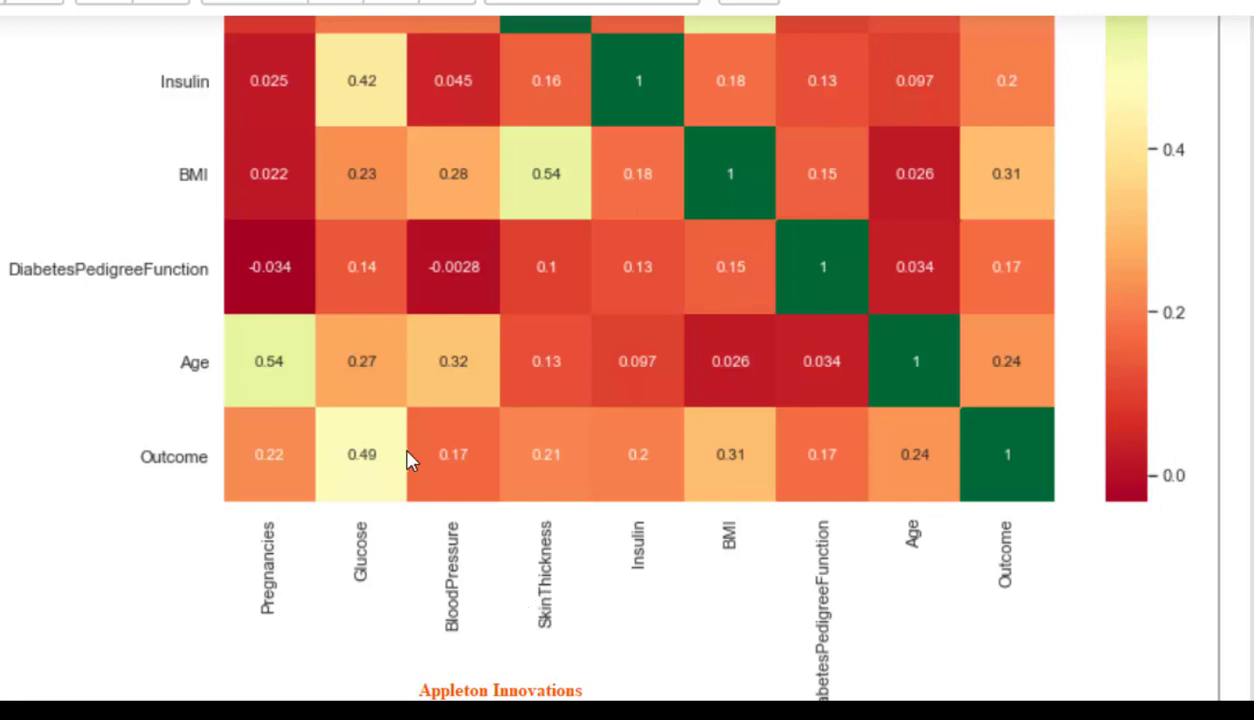
{"action": "mouse_move", "coordinate": [388, 452]}
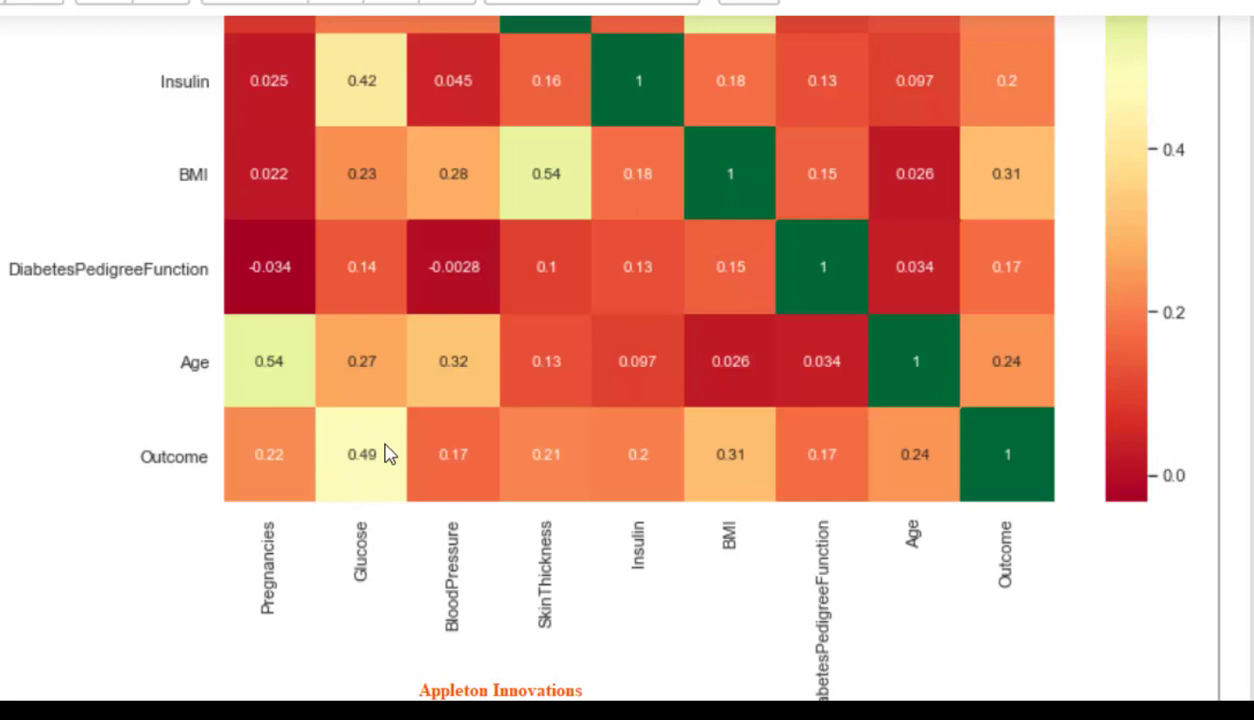
{"action": "mouse_move", "coordinate": [376, 476]}
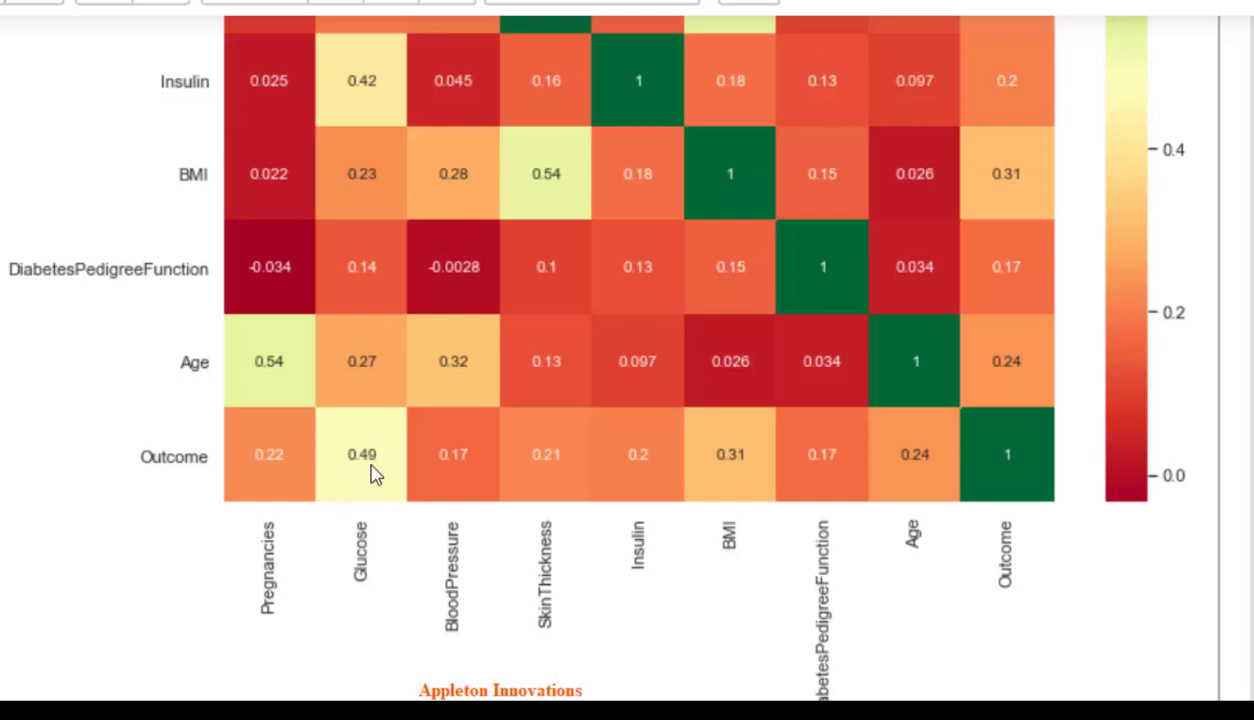
{"action": "mouse_move", "coordinate": [390, 486]}
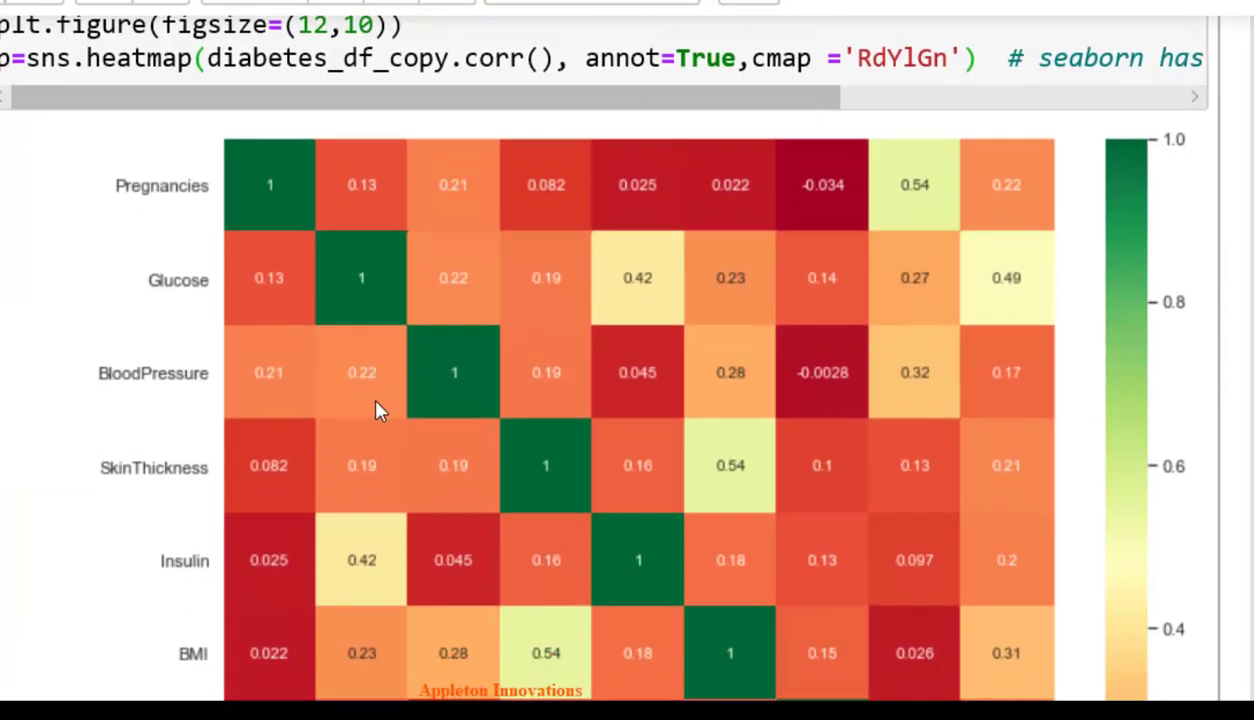
{"action": "scroll", "scroll_direction": "down", "scroll_amount": 3}
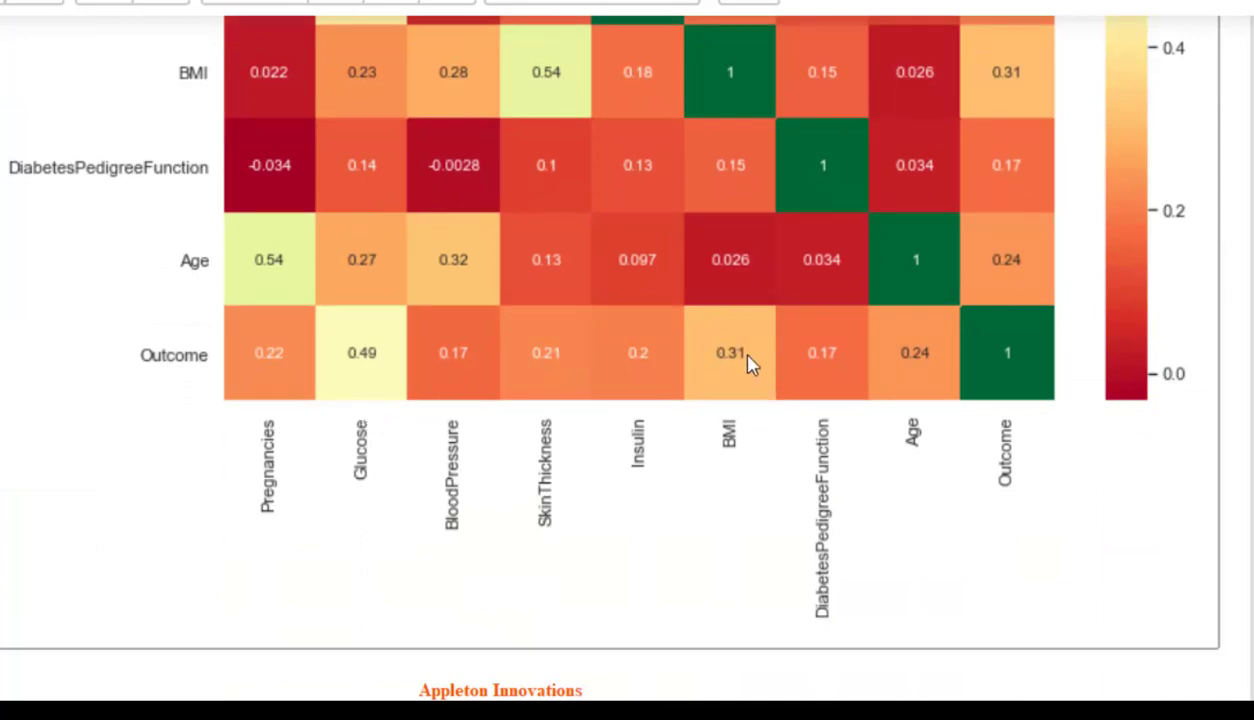
{"action": "scroll", "scroll_direction": "down", "scroll_amount": 3}
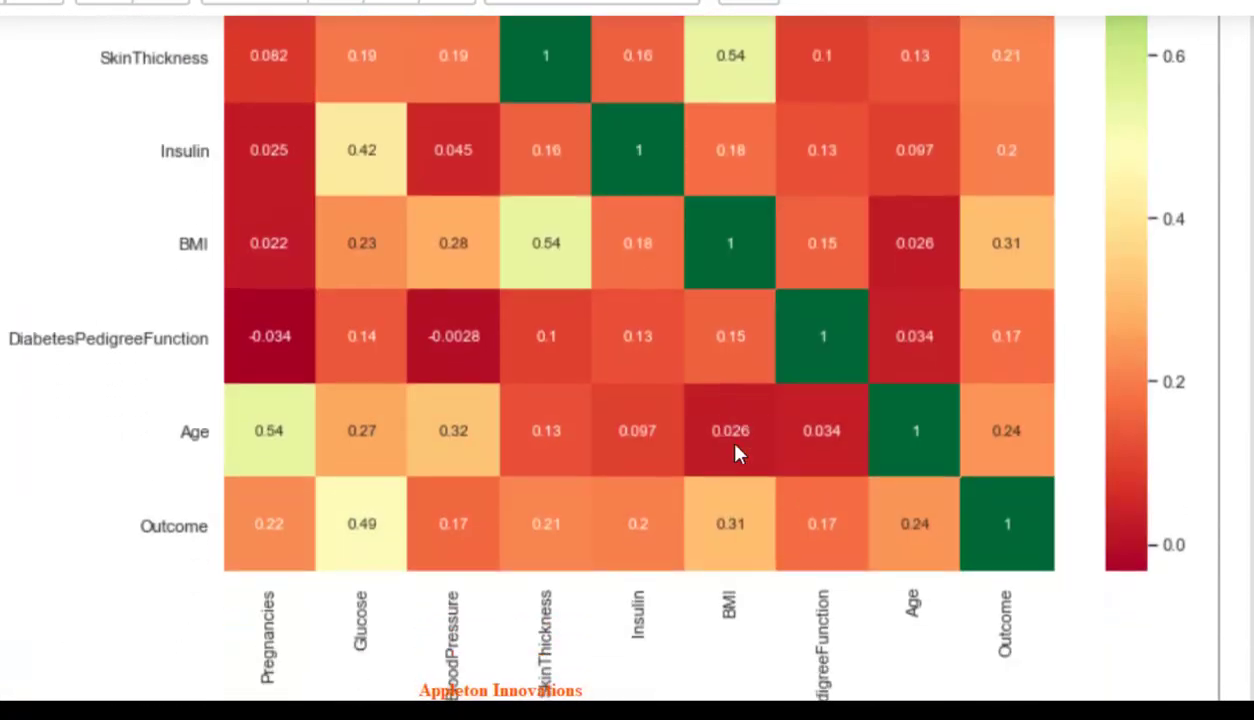
{"action": "scroll", "scroll_direction": "down", "scroll_amount": 3}
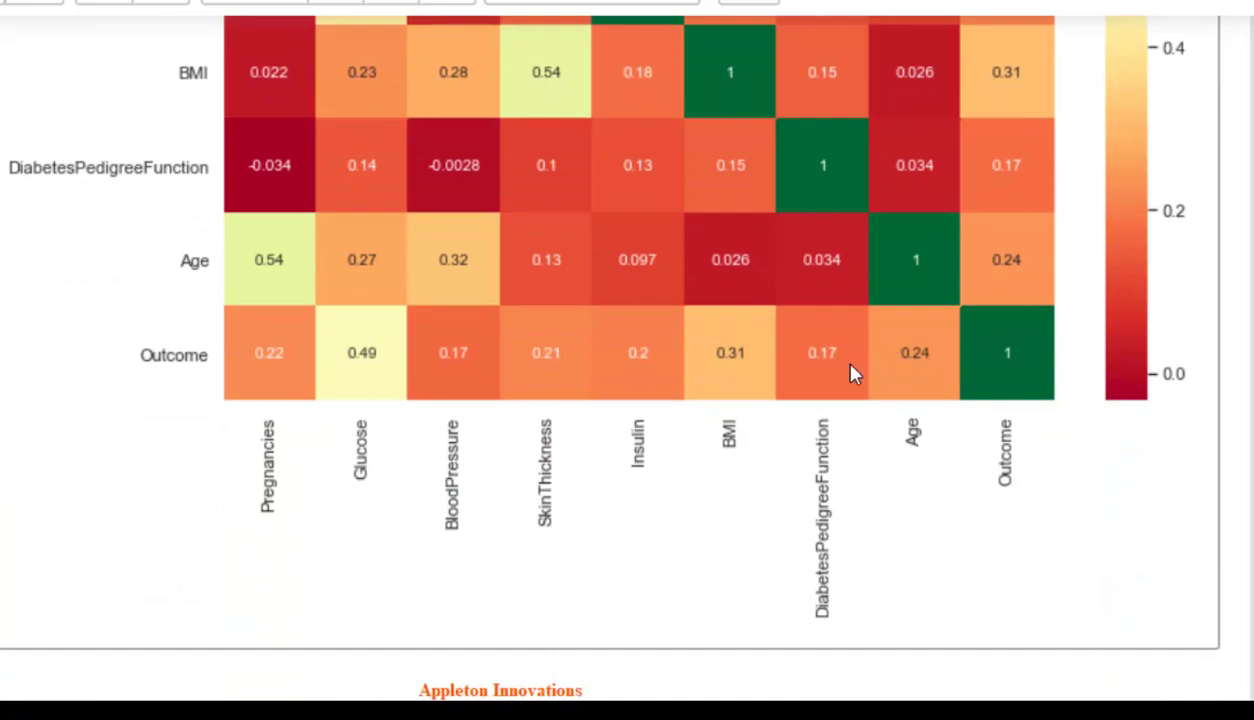
{"action": "mouse_move", "coordinate": [344, 556]}
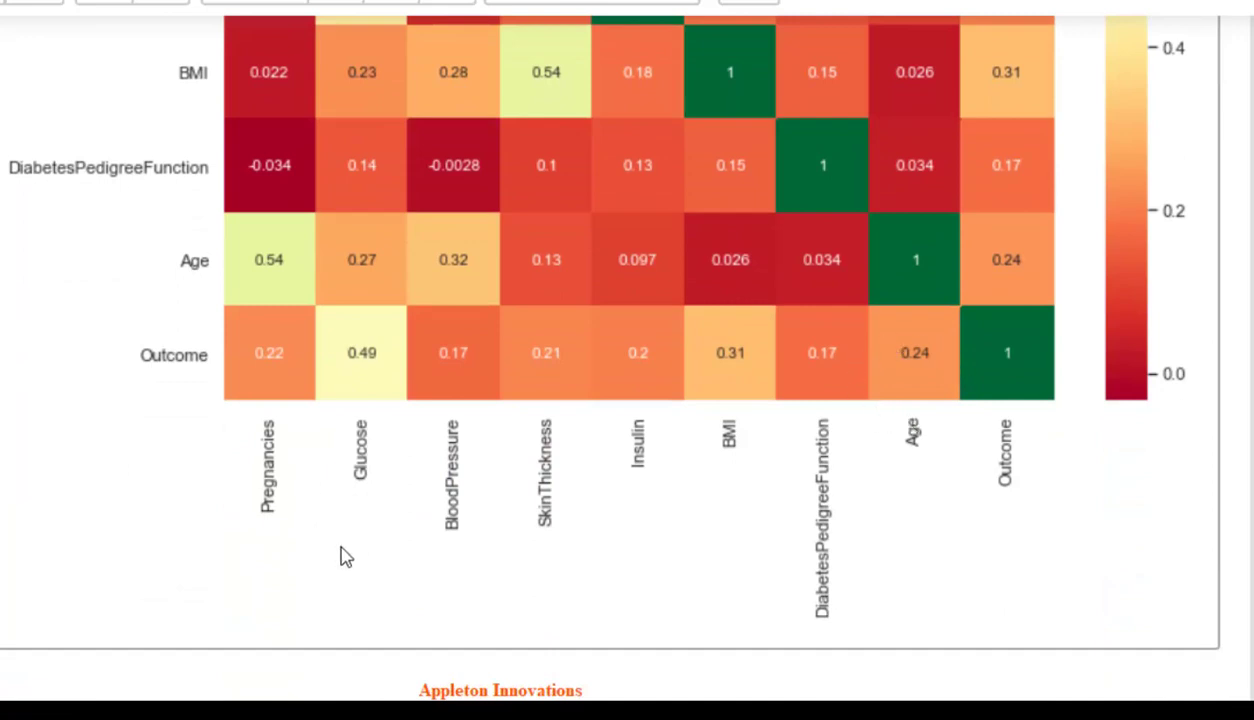
{"action": "mouse_move", "coordinate": [940, 572]}
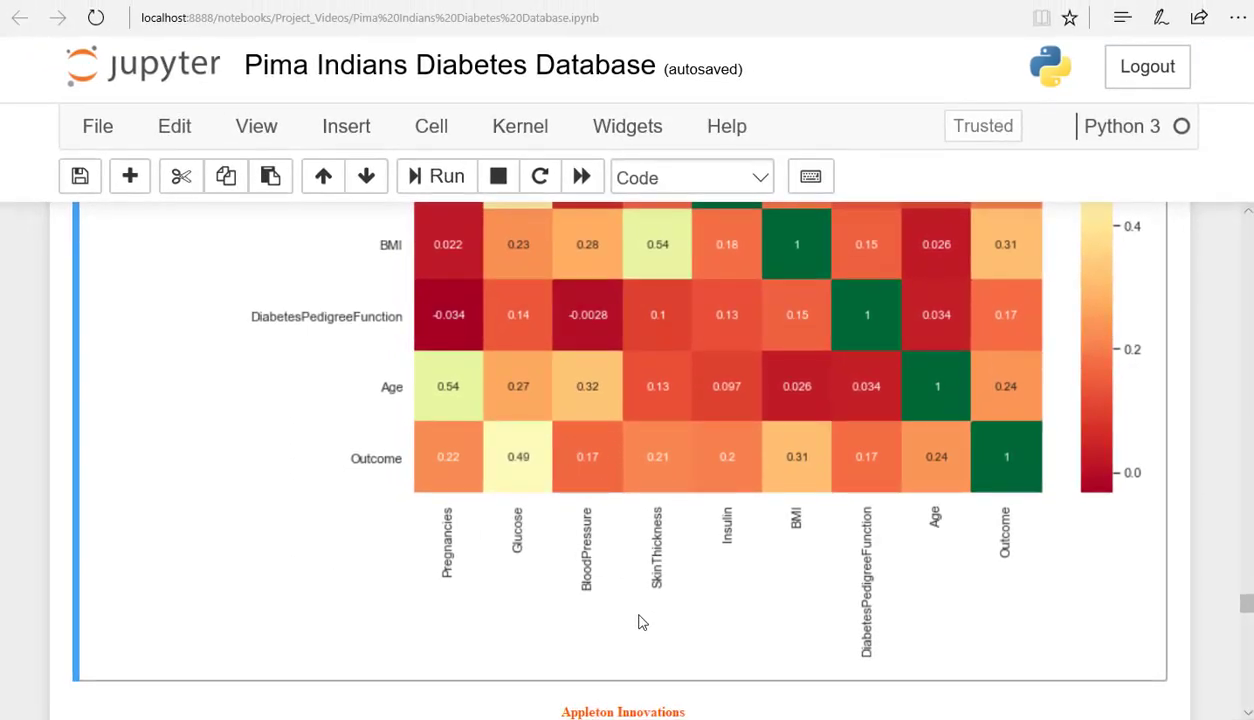
{"action": "scroll", "scroll_direction": "down", "scroll_amount": 3}
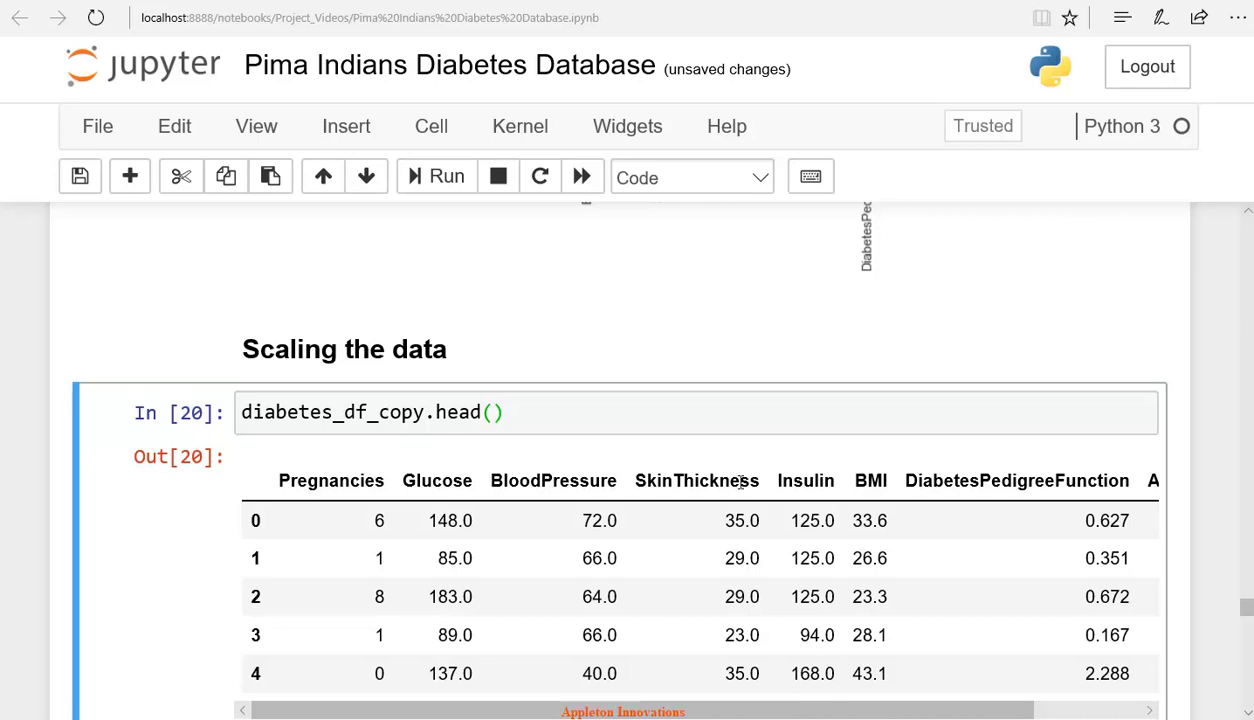
{"action": "double_click", "coordinate": [742, 520]}
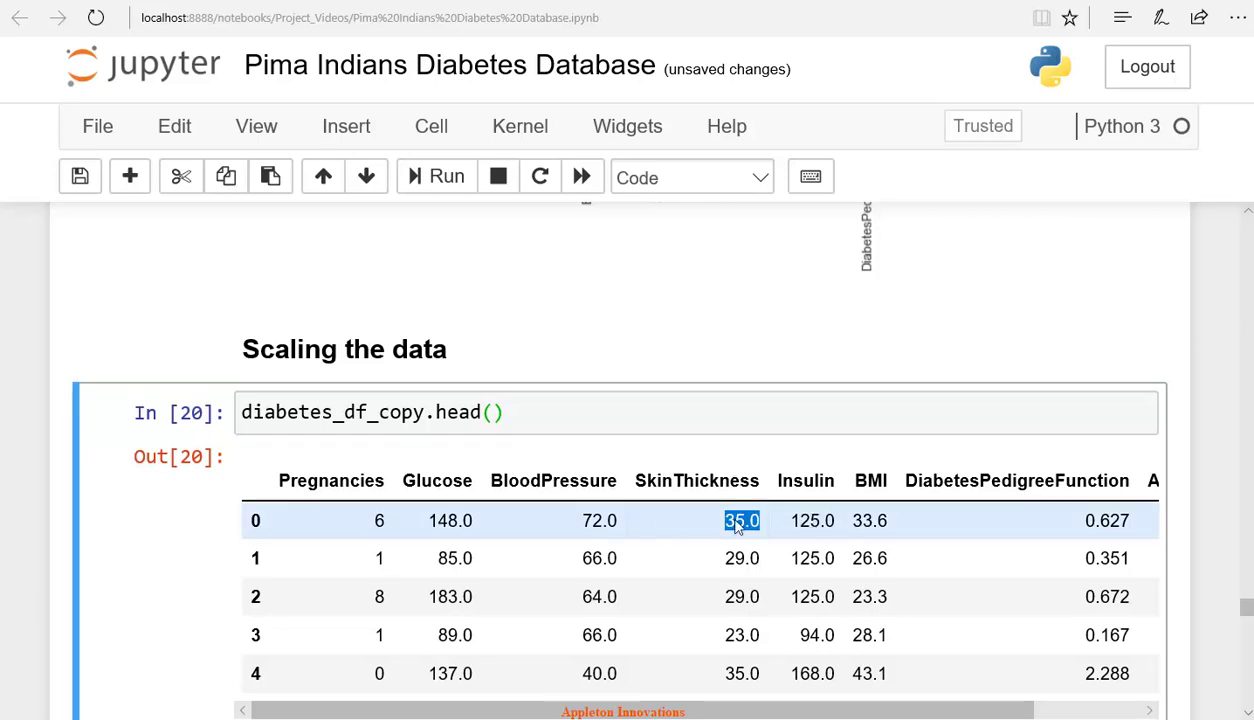
{"action": "left_click", "coordinate": [450, 520]}
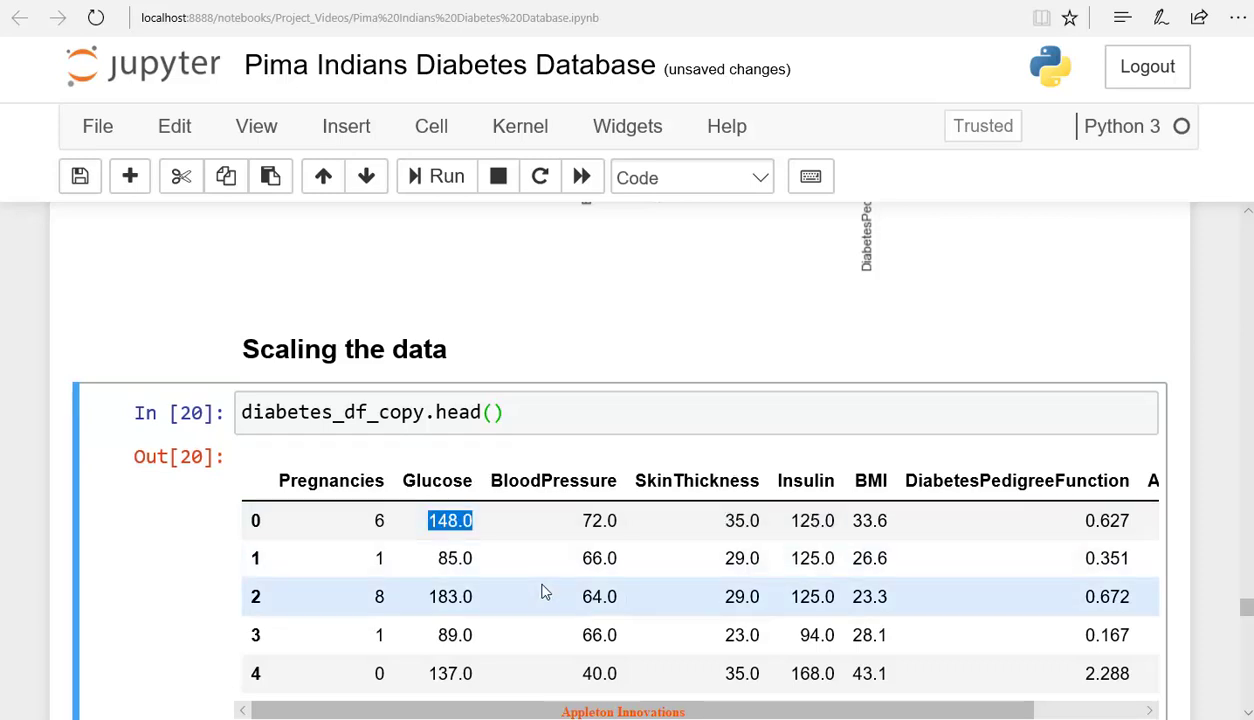
{"action": "scroll", "scroll_direction": "down", "scroll_amount": 3}
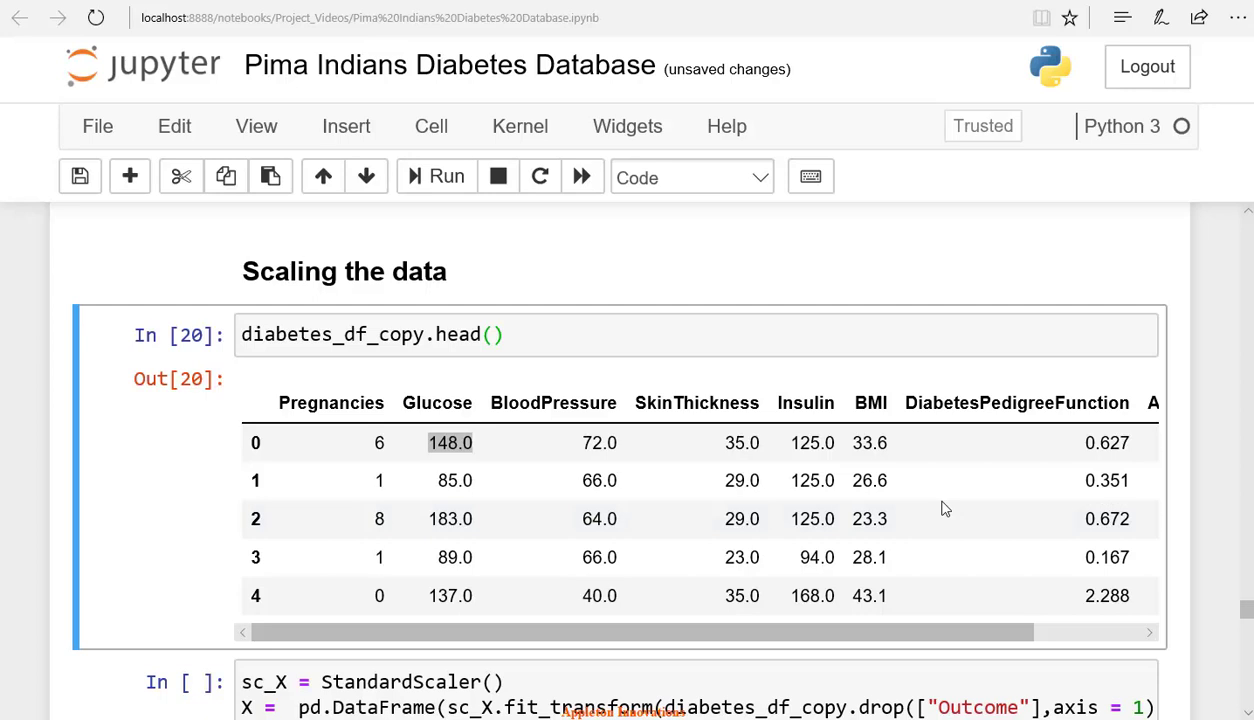
Scroll through the StandardScaler cell and its X.head() output of five scaled rows.
{"action": "scroll", "scroll_direction": "down", "scroll_amount": 3}
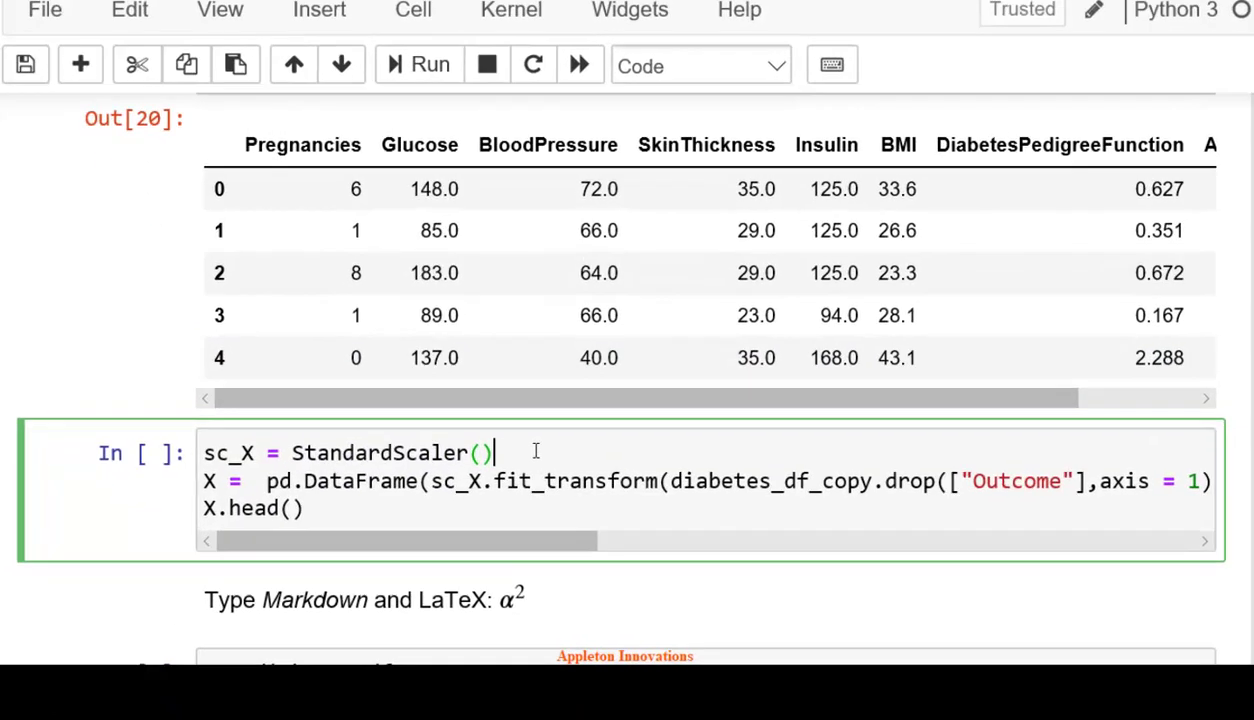
{"action": "scroll", "scroll_direction": "down", "scroll_amount": 3}
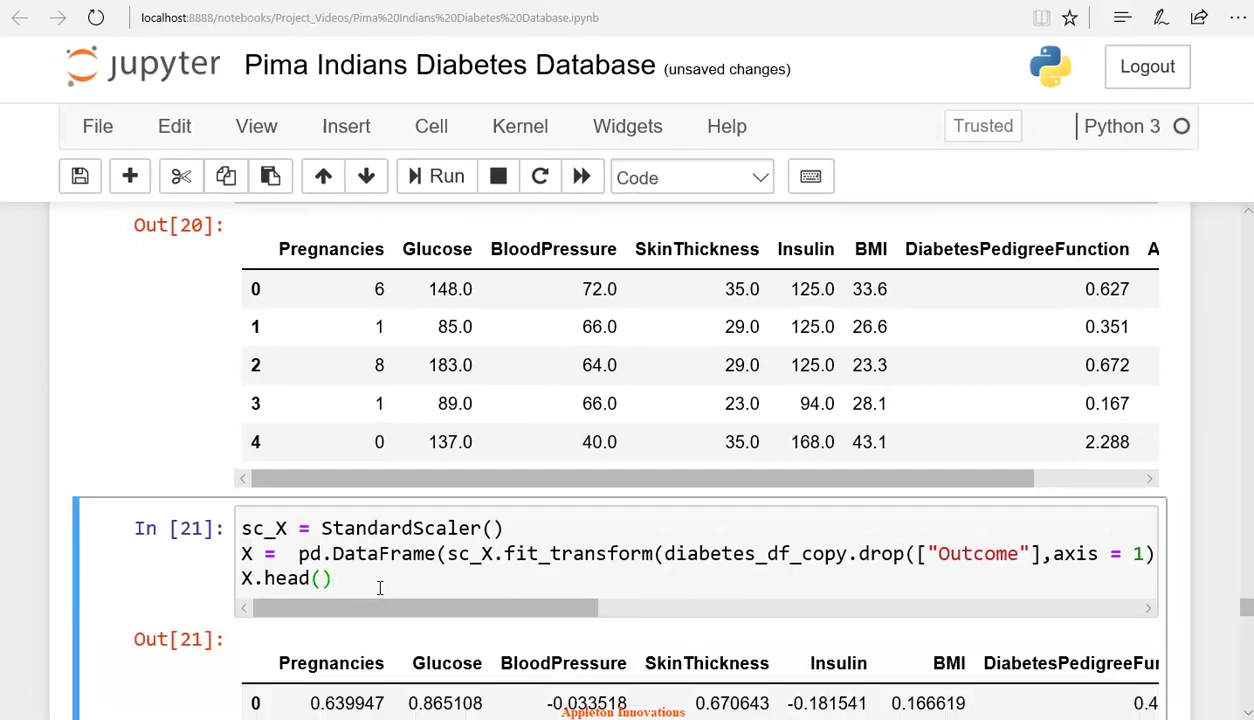
{"action": "scroll", "scroll_direction": "down", "scroll_amount": 3}
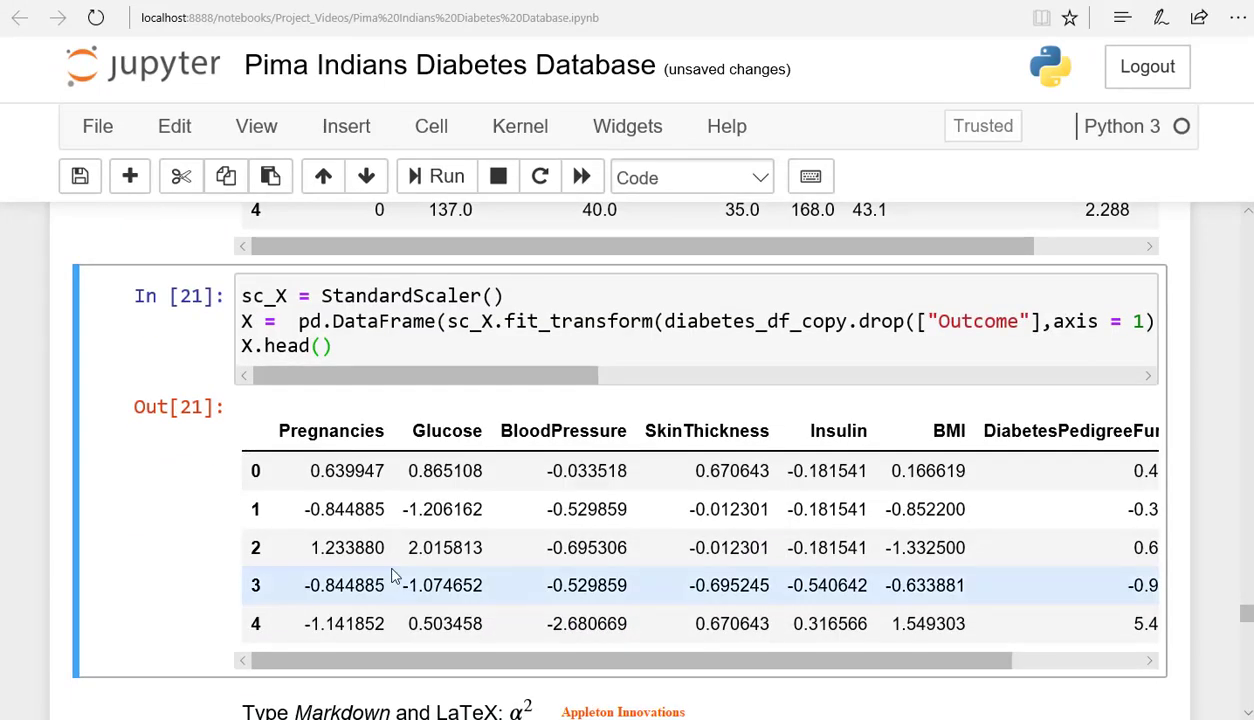
{"action": "scroll", "scroll_direction": "down", "scroll_amount": 3}
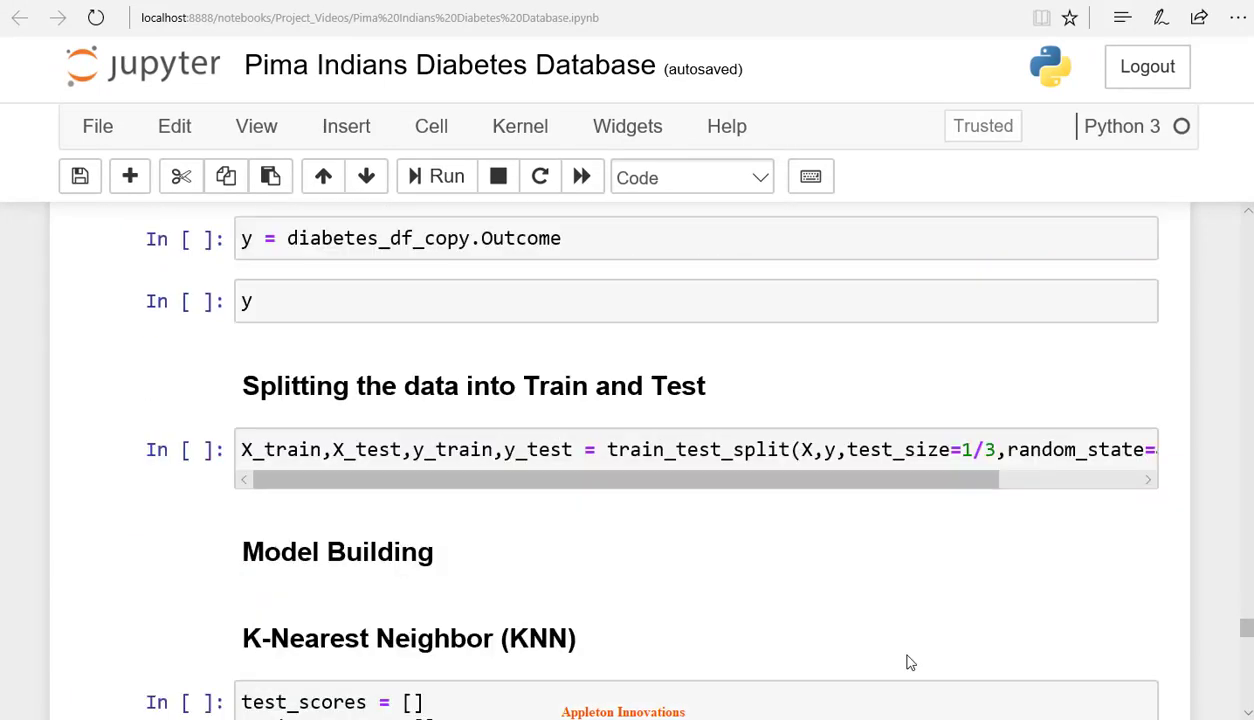
{"action": "mouse_move", "coordinate": [584, 266]}
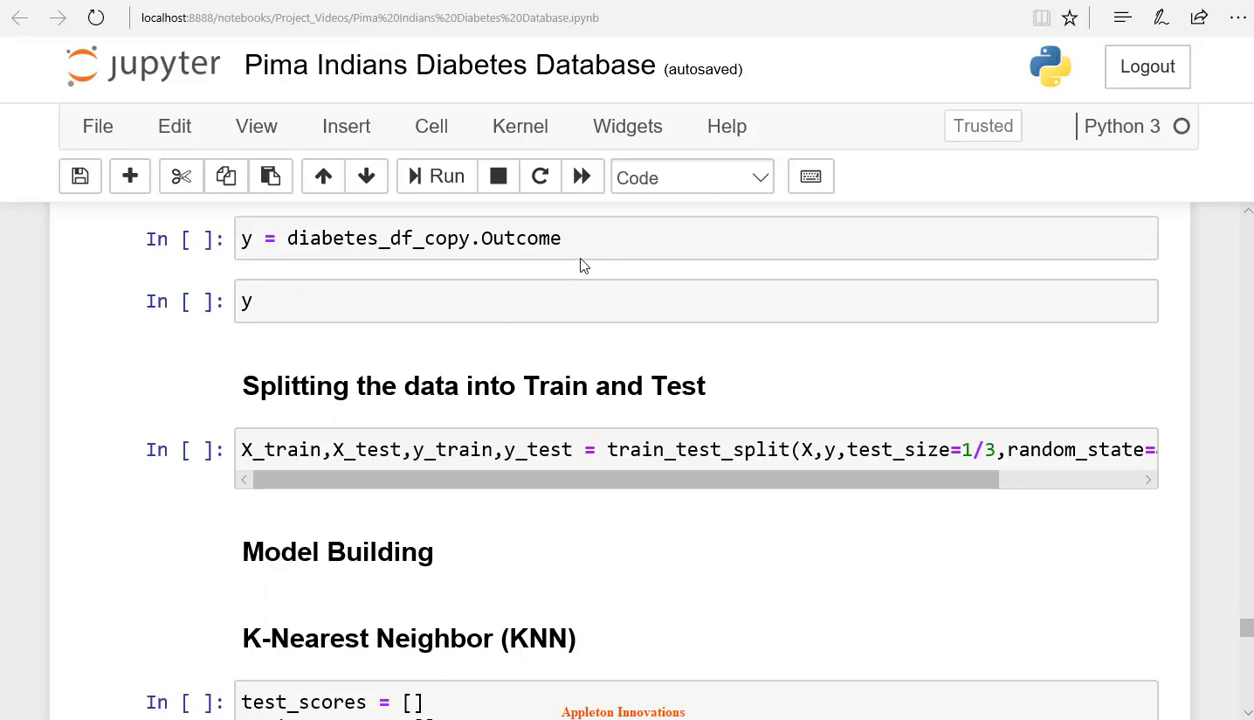
Assign diabetes_df_copy.Outcome to y and display the 768-label series.
{"action": "left_click", "coordinate": [560, 238]}
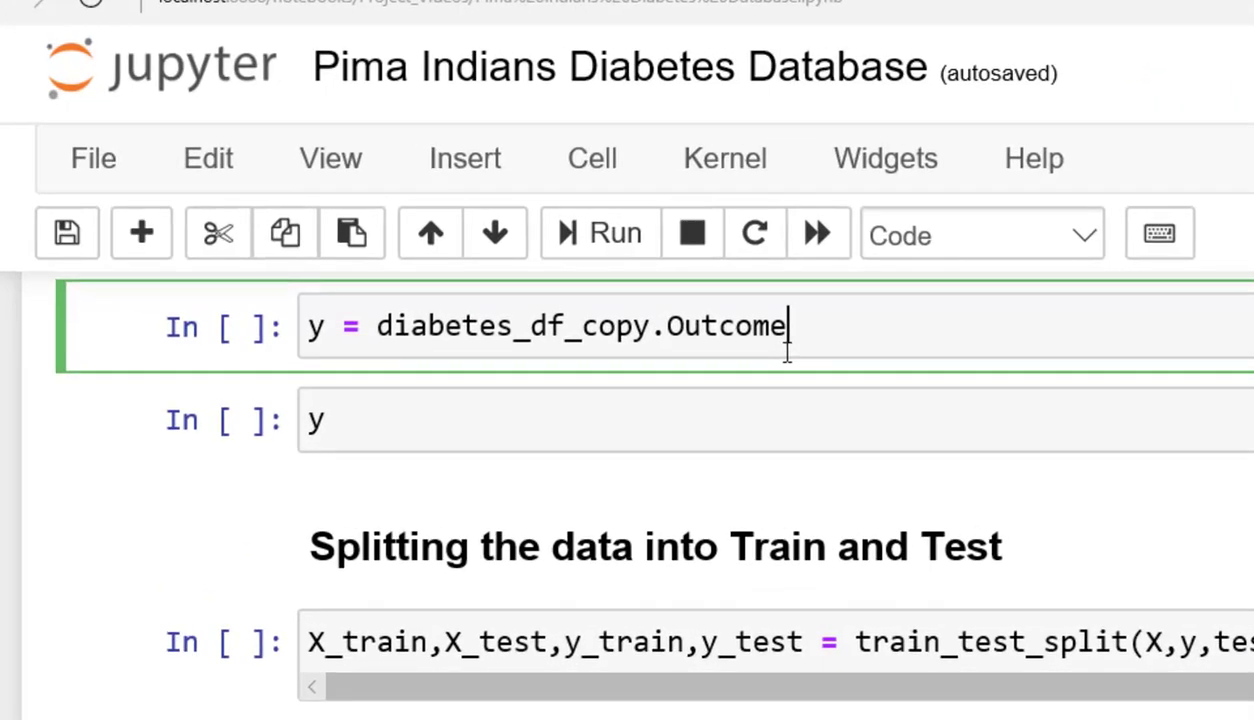
{"action": "left_click", "coordinate": [600, 232]}
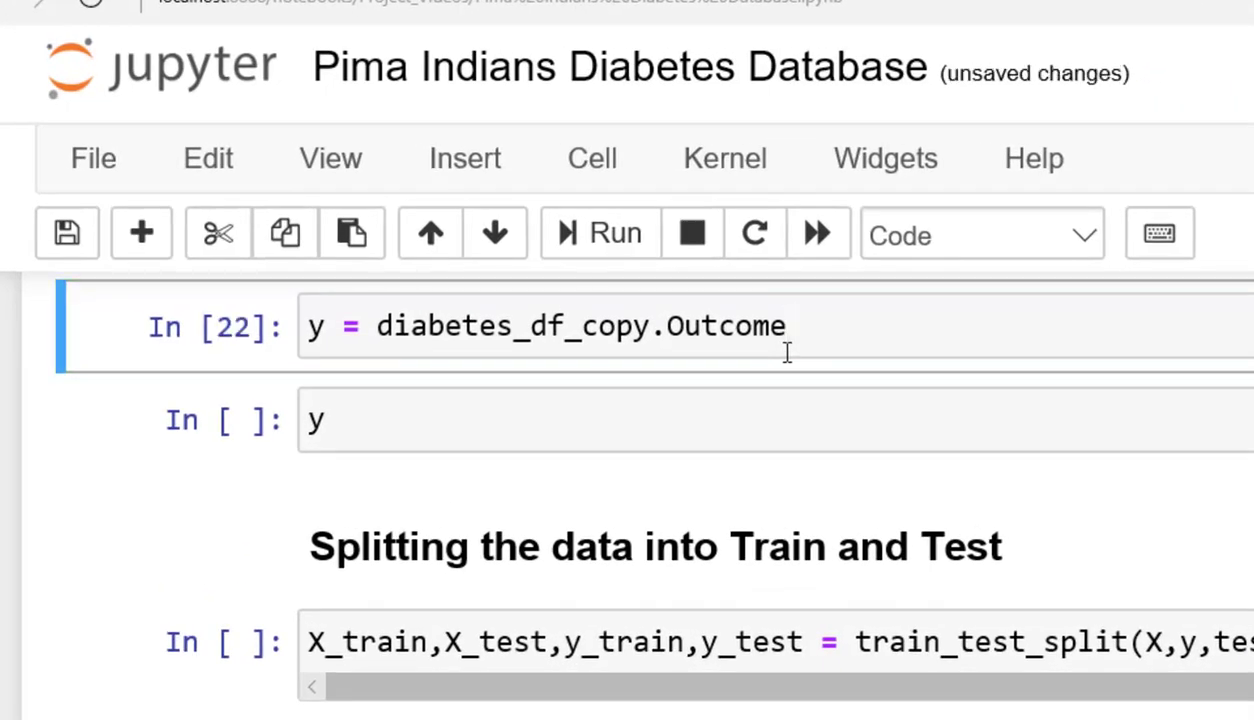
{"action": "left_click", "coordinate": [424, 420]}
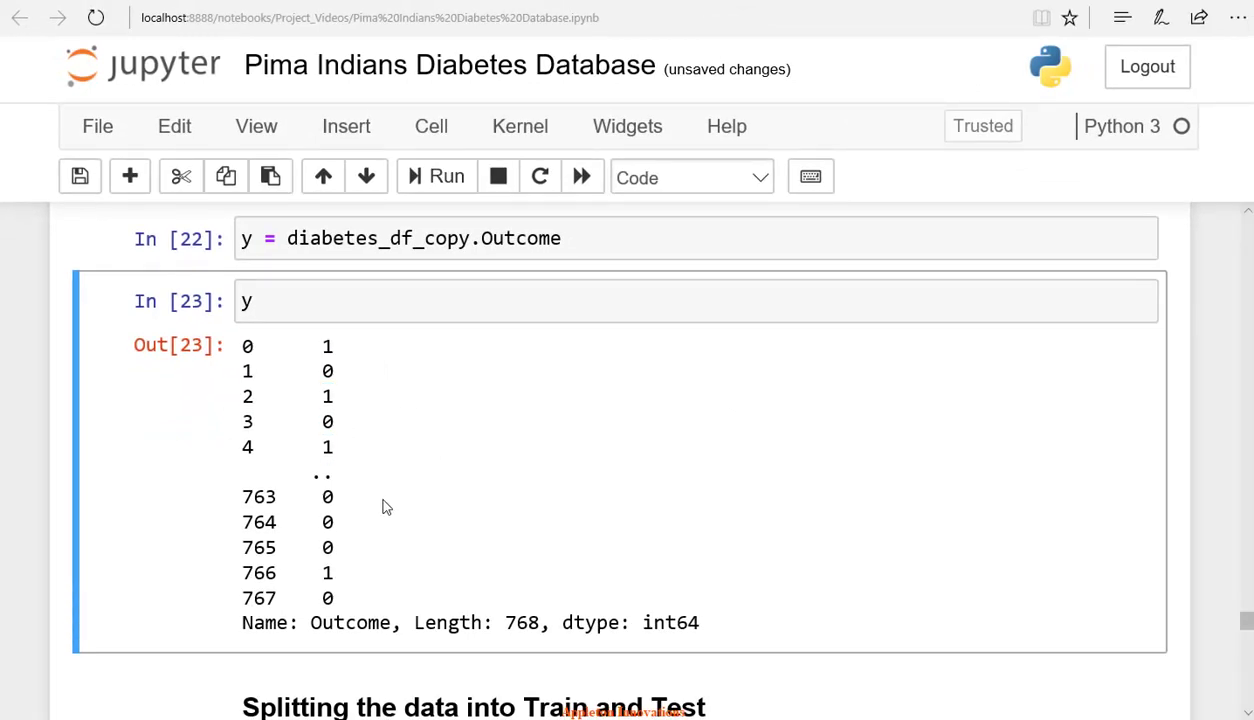
{"action": "mouse_move", "coordinate": [390, 504]}
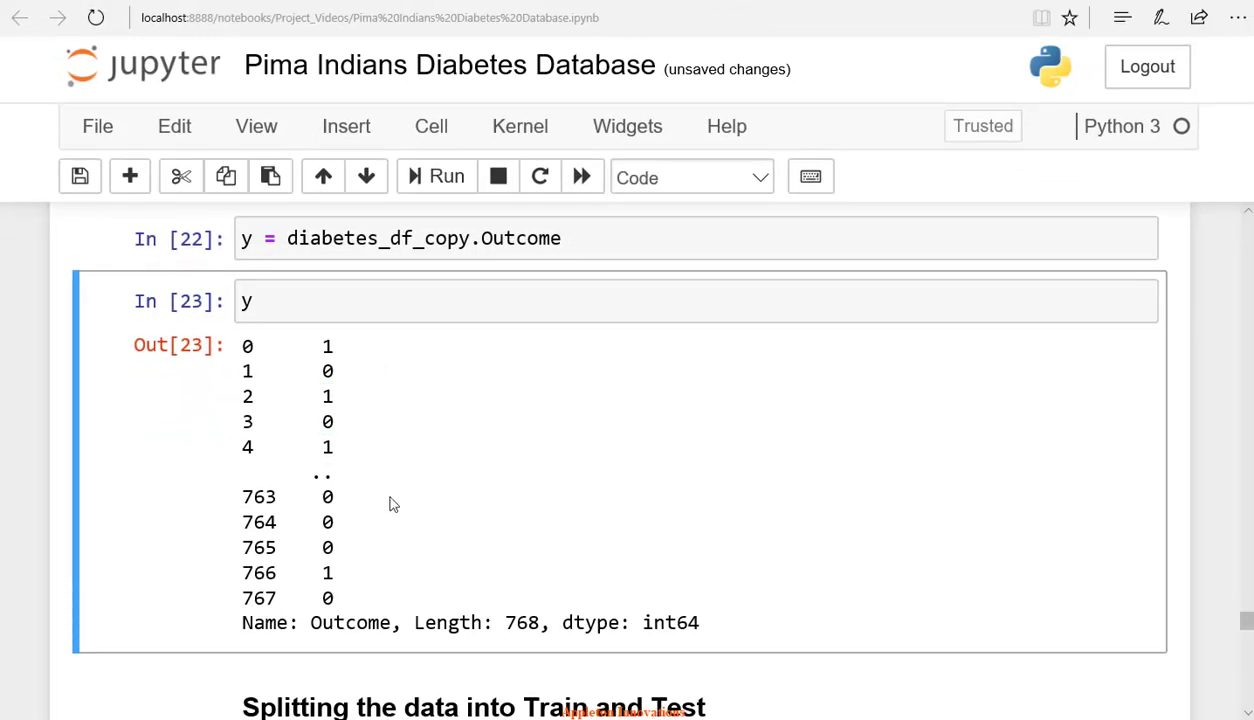
{"action": "scroll", "scroll_direction": "down", "scroll_amount": 3}
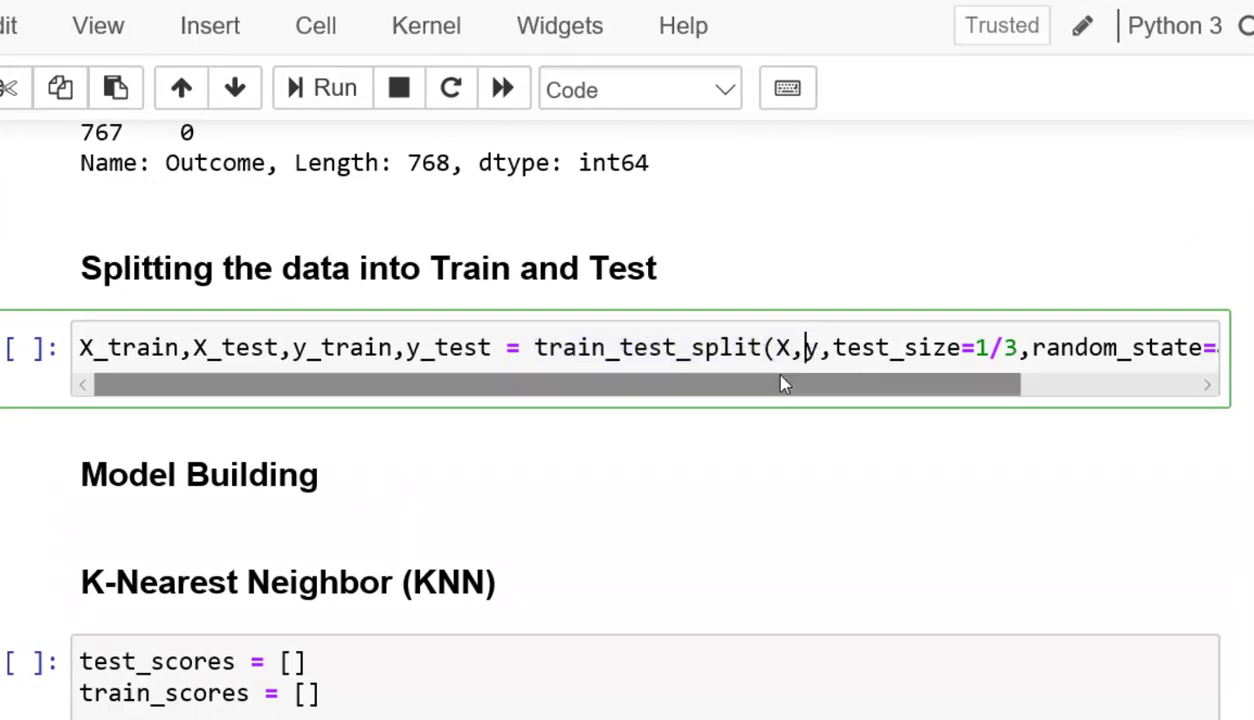
{"action": "left_click_drag", "start_coordinate": [844, 348], "coordinate": [1014, 348]}
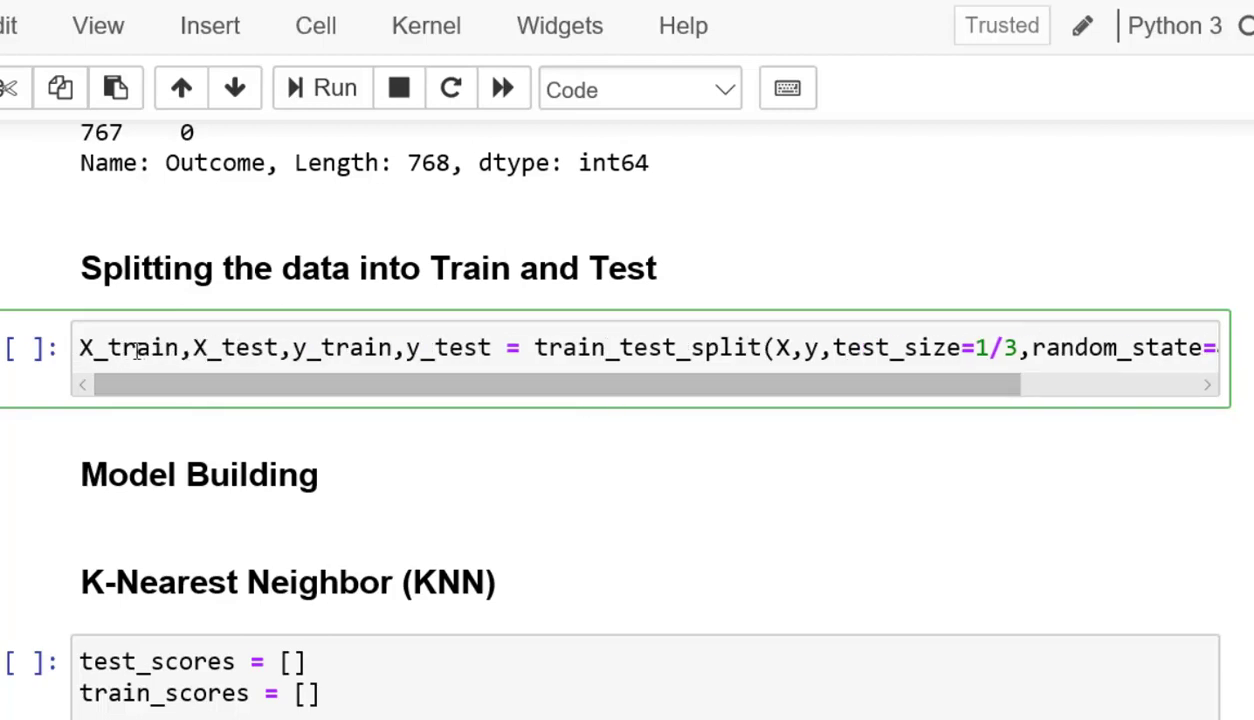
{"action": "double_click", "coordinate": [234, 348]}
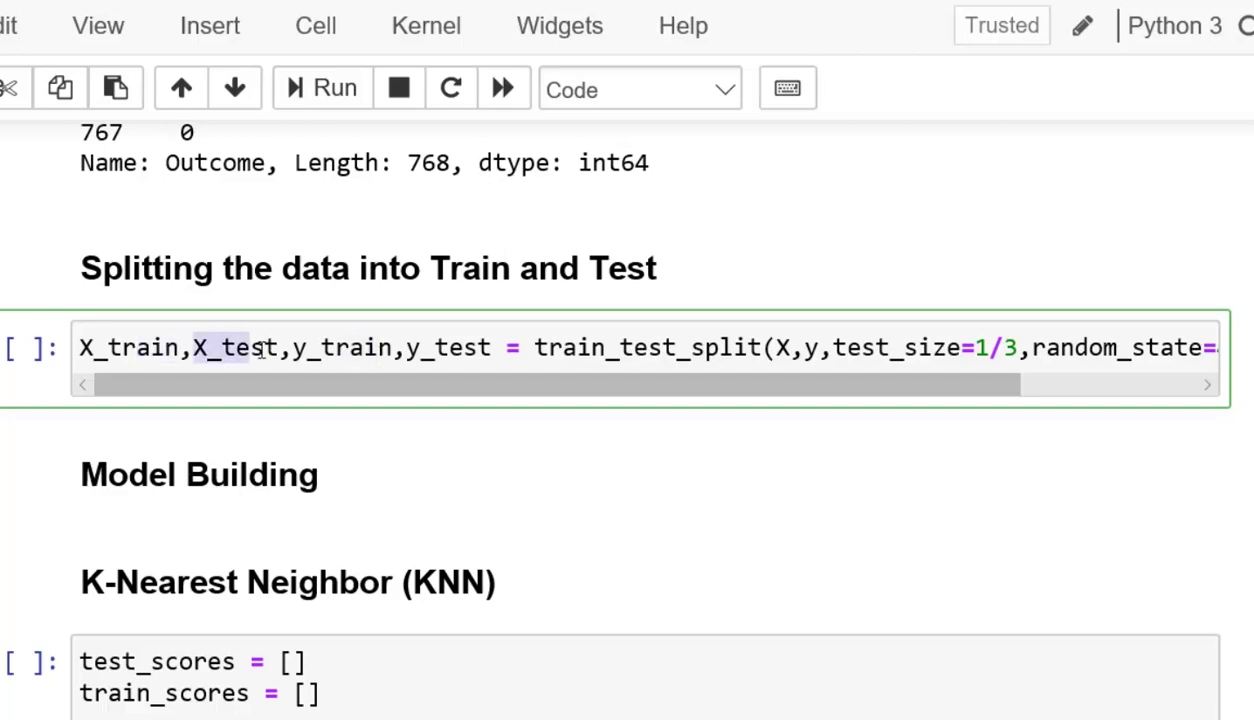